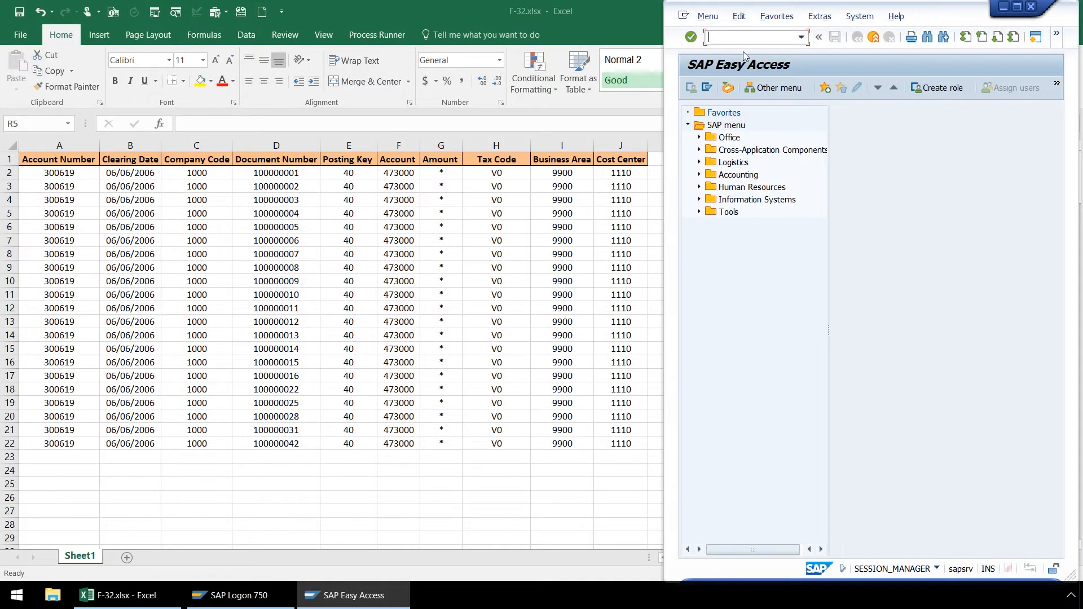
Run FBL5N for customer account 300619 in company code 1000.
text(FB)
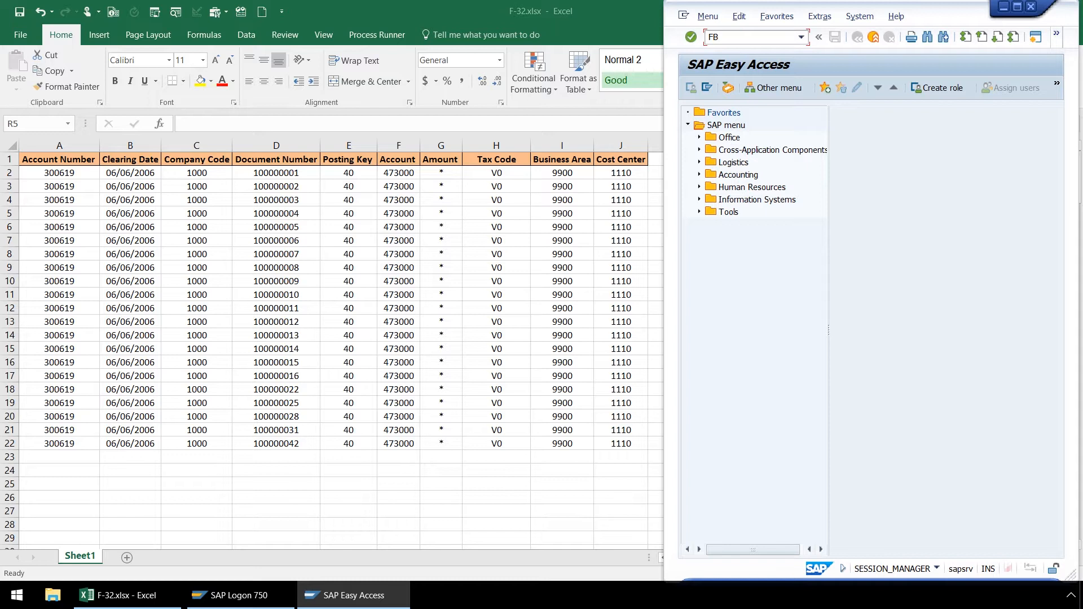
text(FBL5)
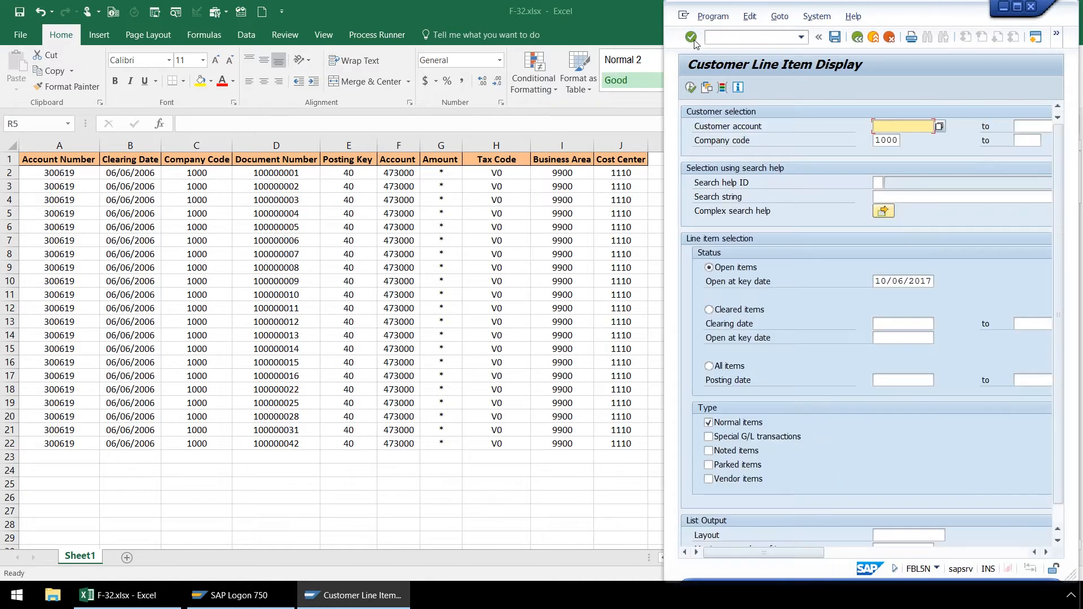
mouse_move(920, 149)
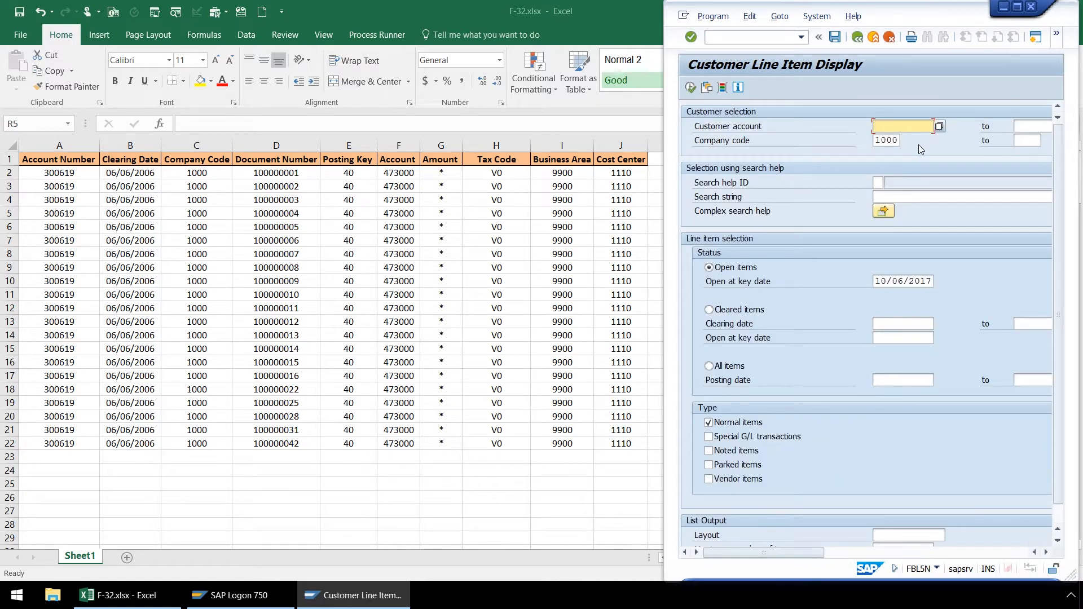
text(3)
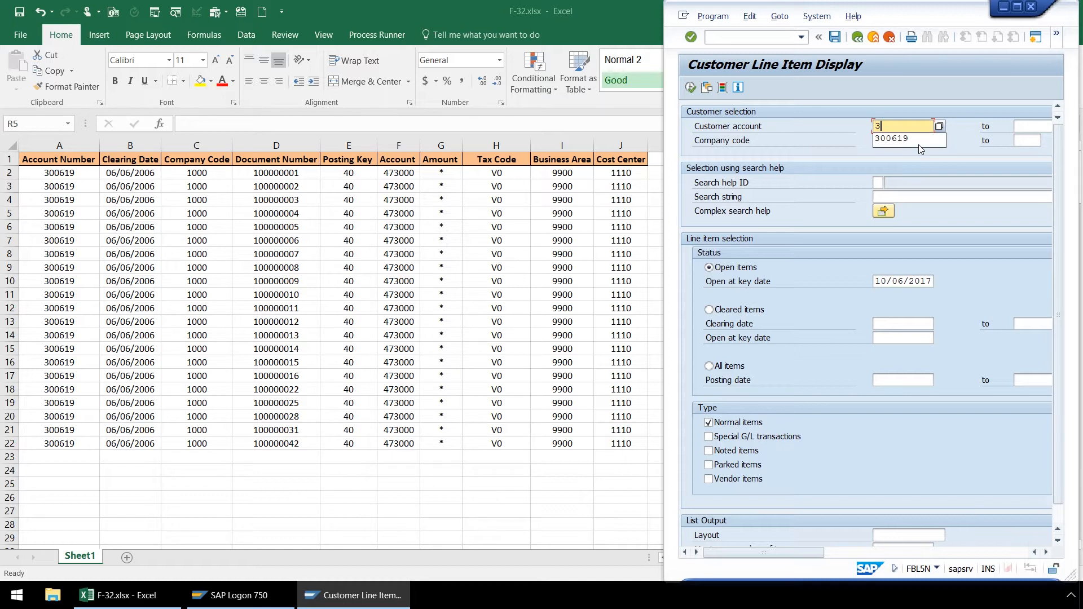
text(00619)
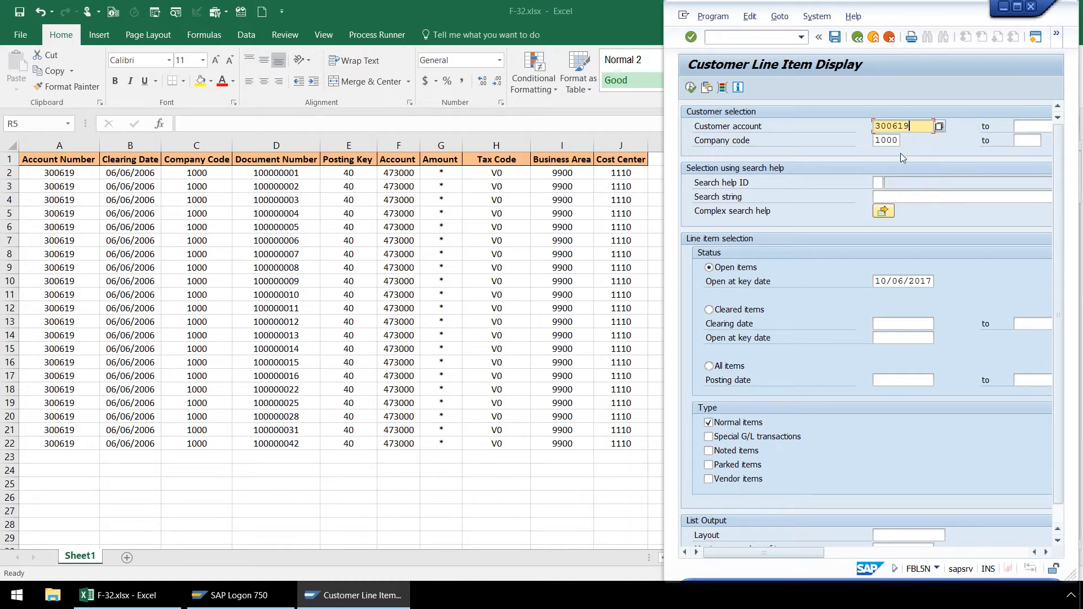
click(690, 88)
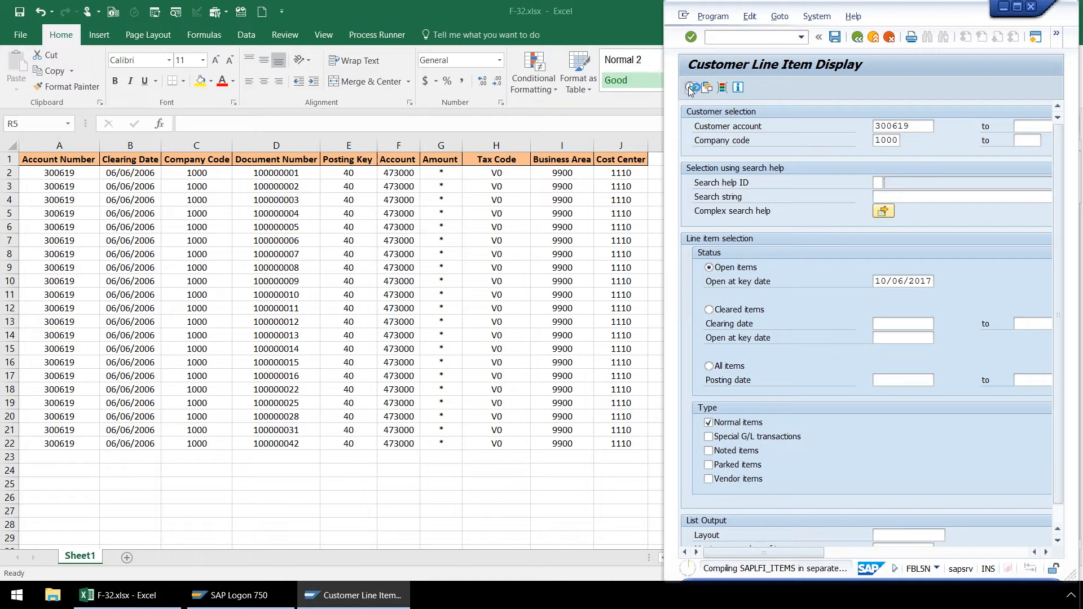
Display the open items list for customer 300619.
click(688, 88)
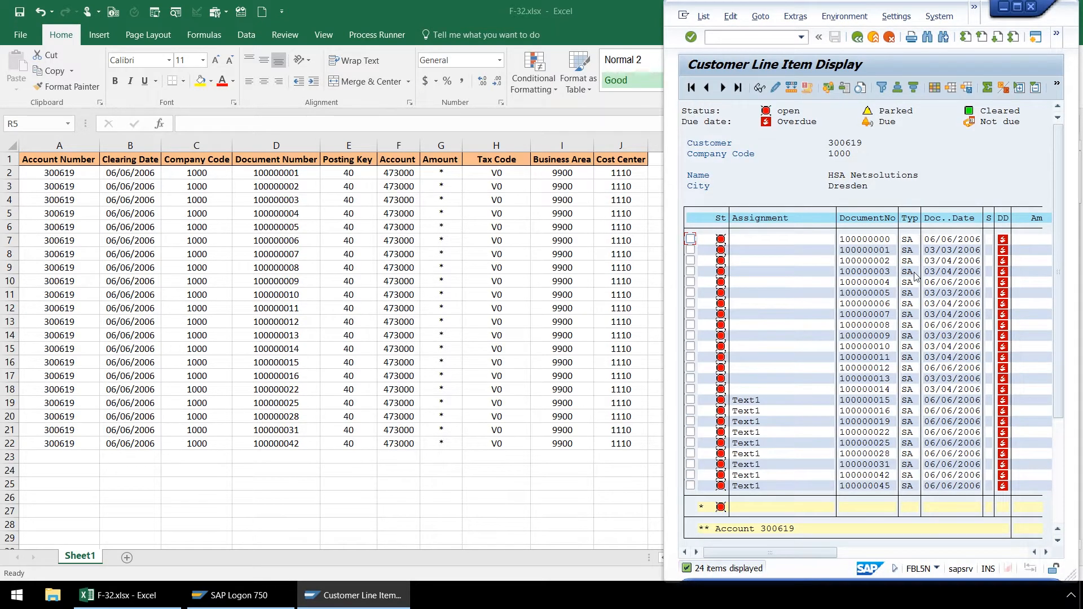
mouse_move(915, 385)
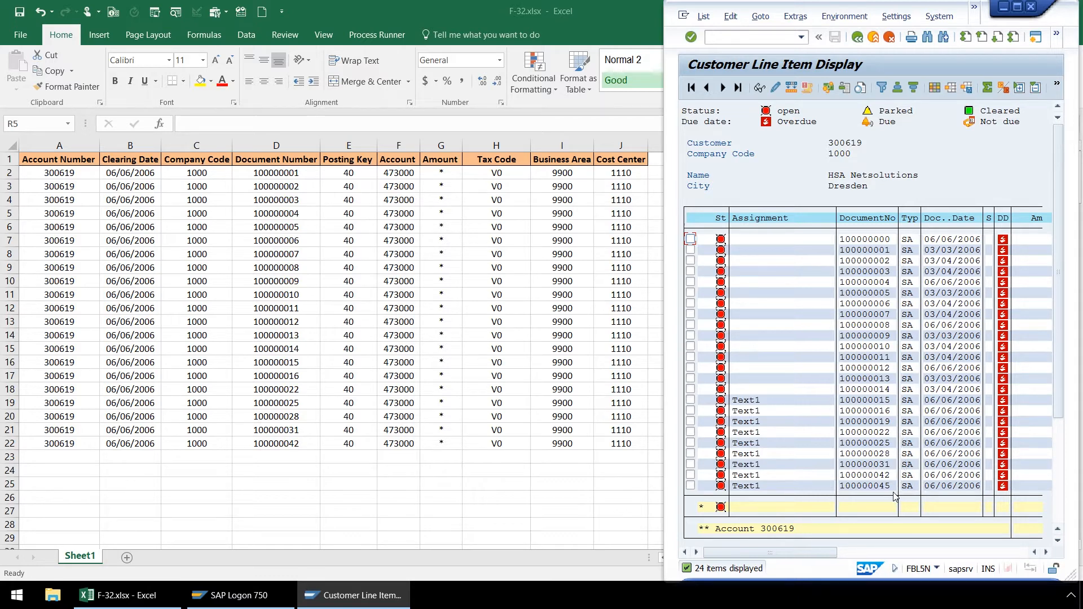
mouse_move(435, 330)
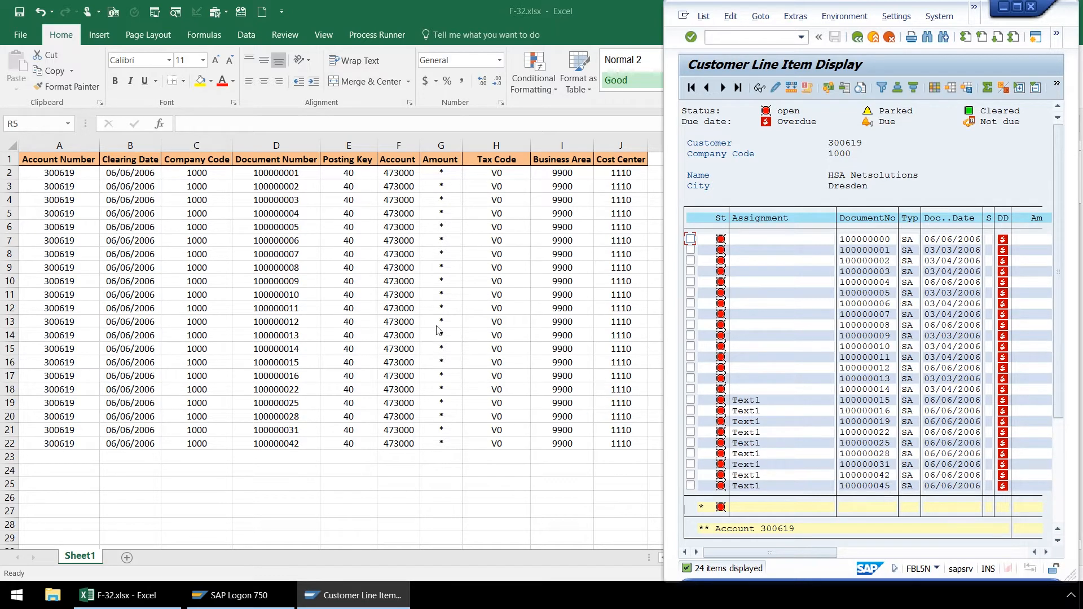
mouse_move(325, 243)
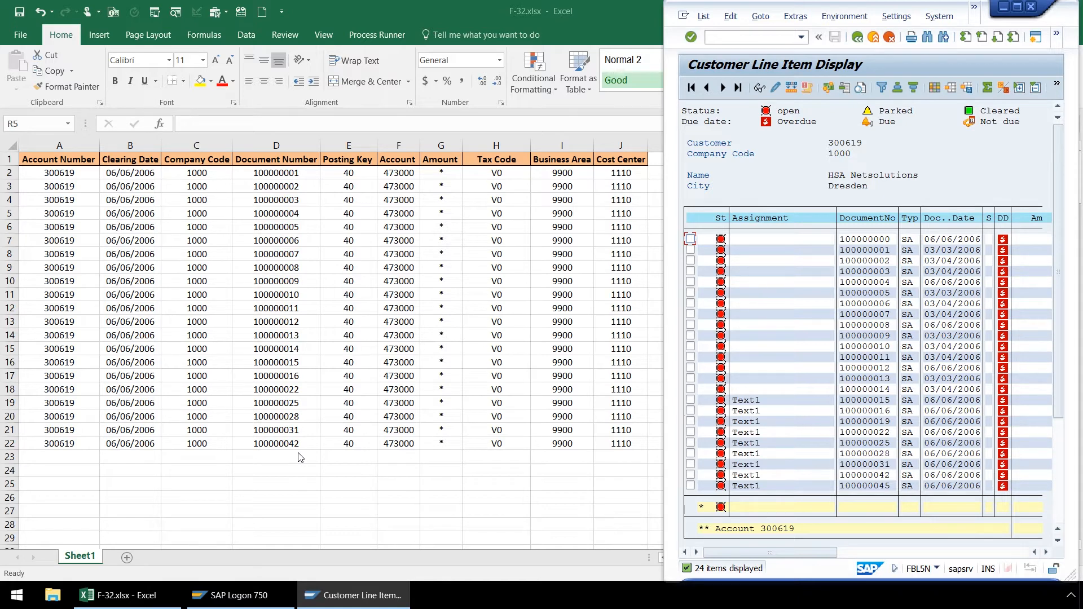
mouse_move(340, 445)
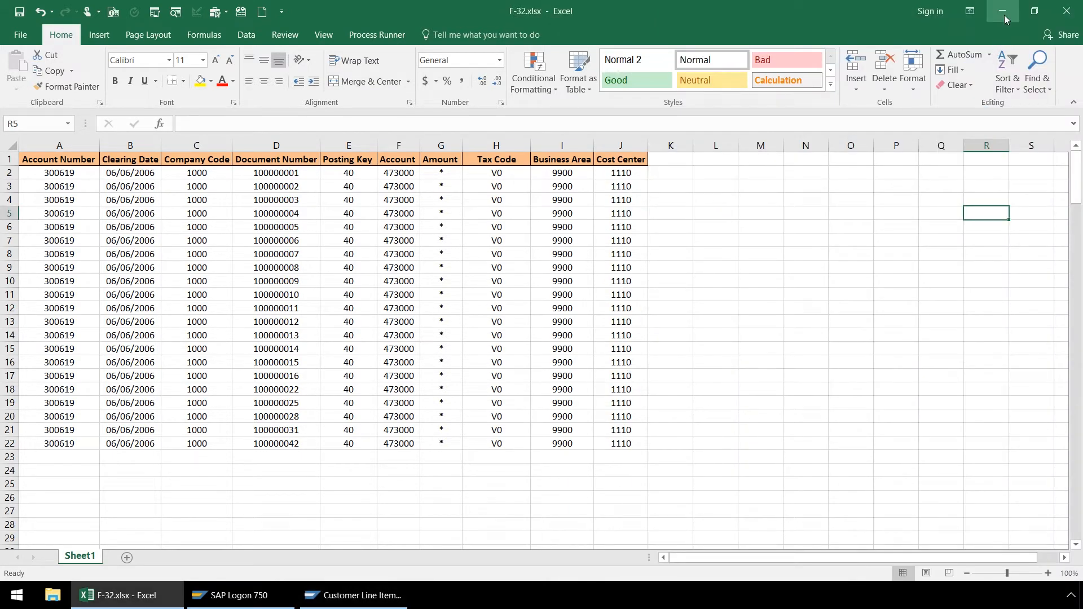
Minimize the spreadsheet to reach Process Runner's New Process page.
click(1002, 11)
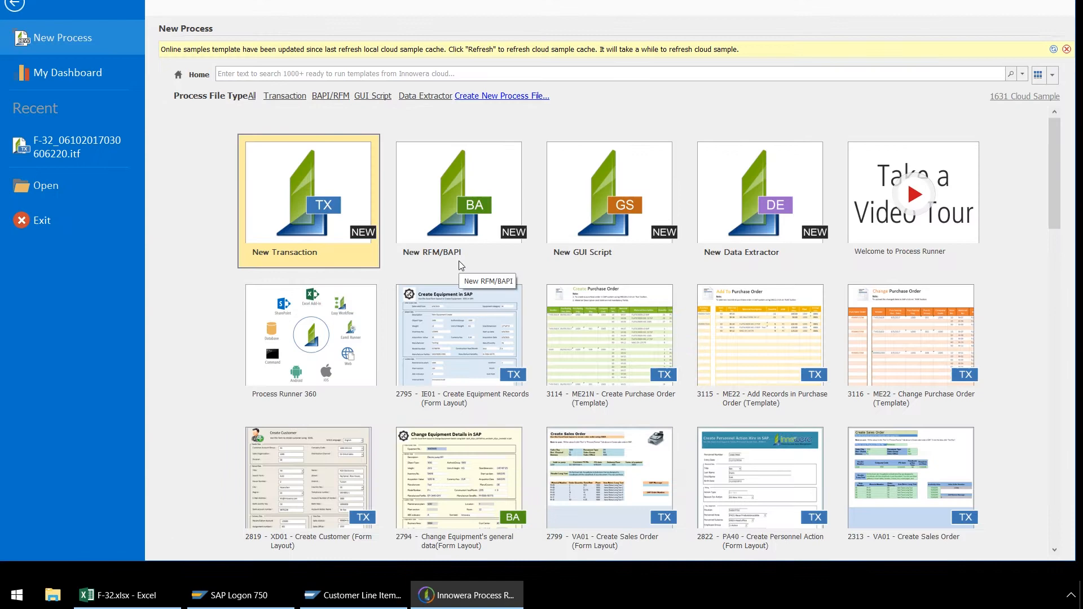
mouse_move(326, 237)
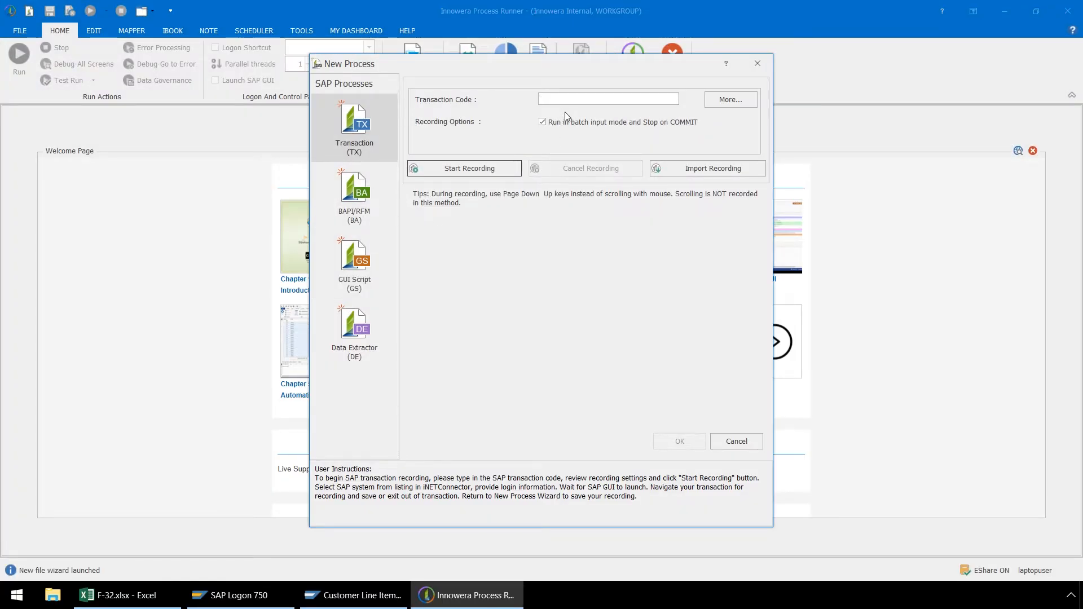
Start recording transaction F-32 and log on to SAP system LG_47 with the password.
text(F-32)
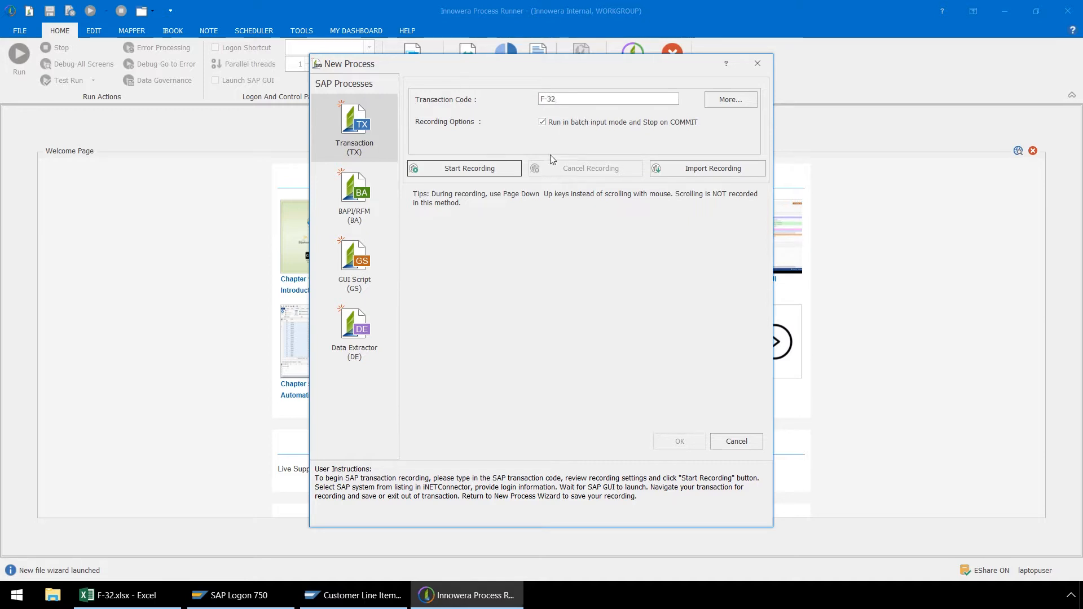
click(464, 168)
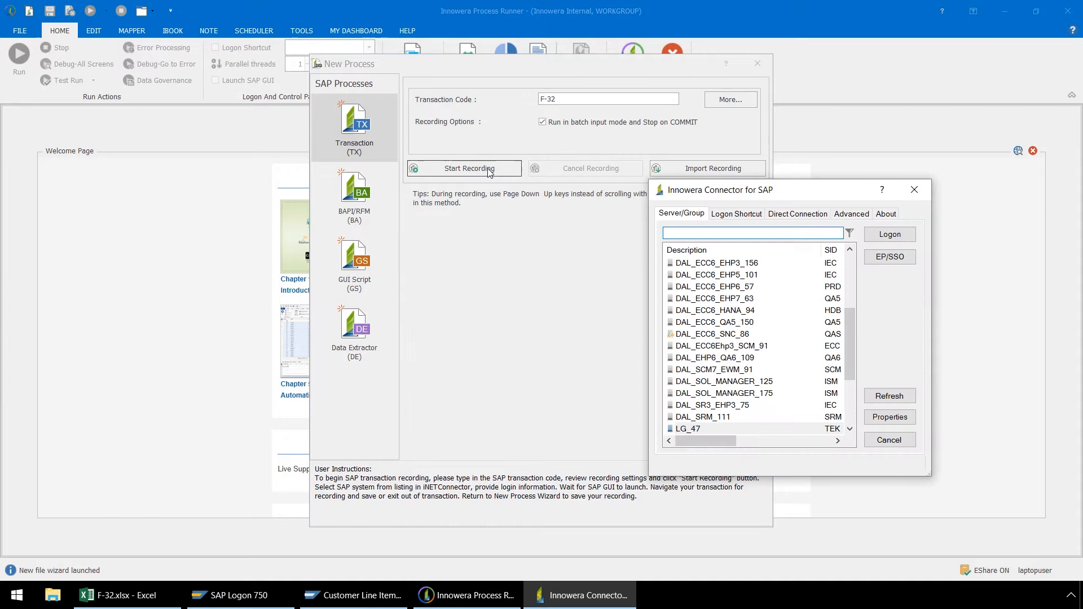
mouse_move(790, 407)
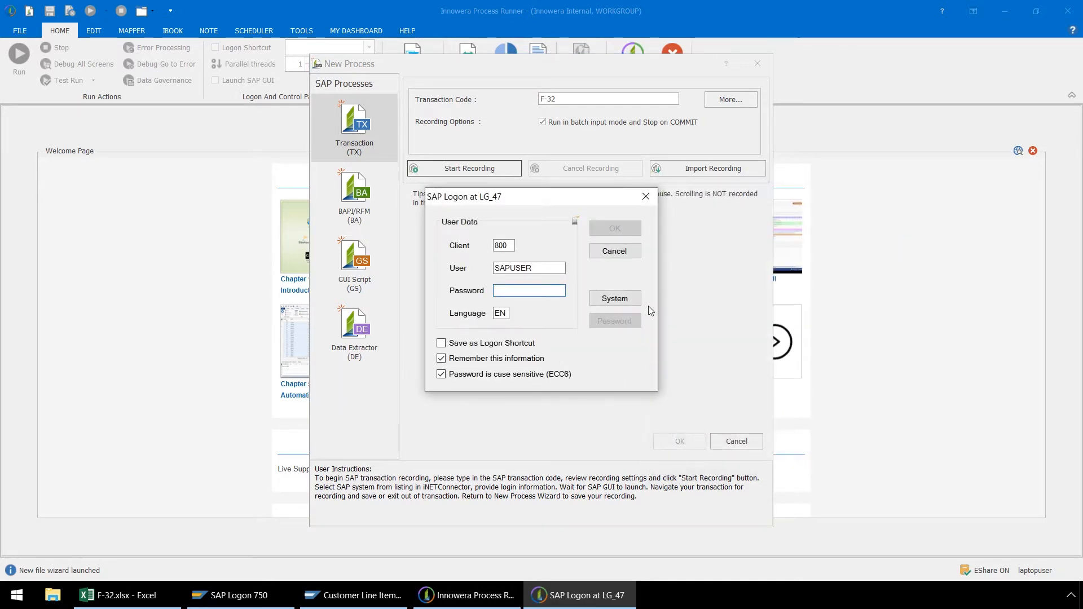
text(***)
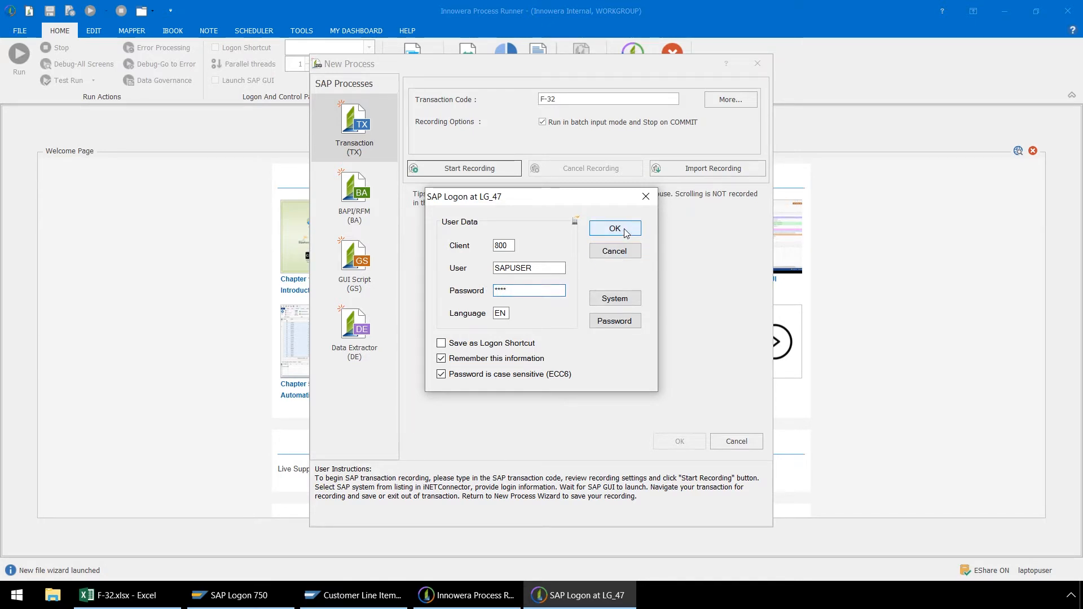
click(614, 229)
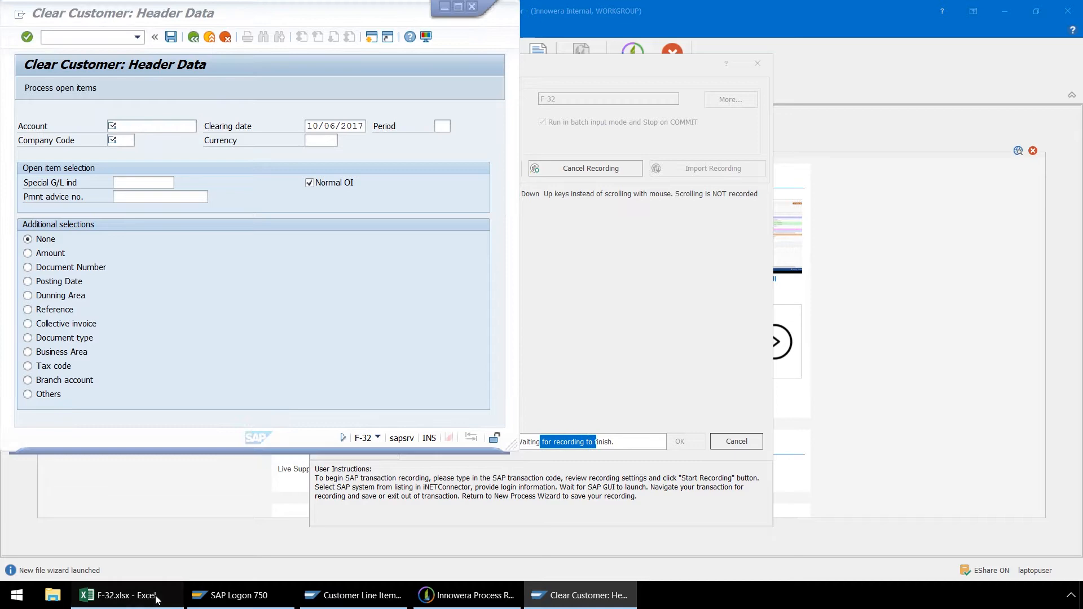
Submit F-32 header data: account 300619, clearing date 06/06/2006, company code 1000, then process open items.
click(122, 595)
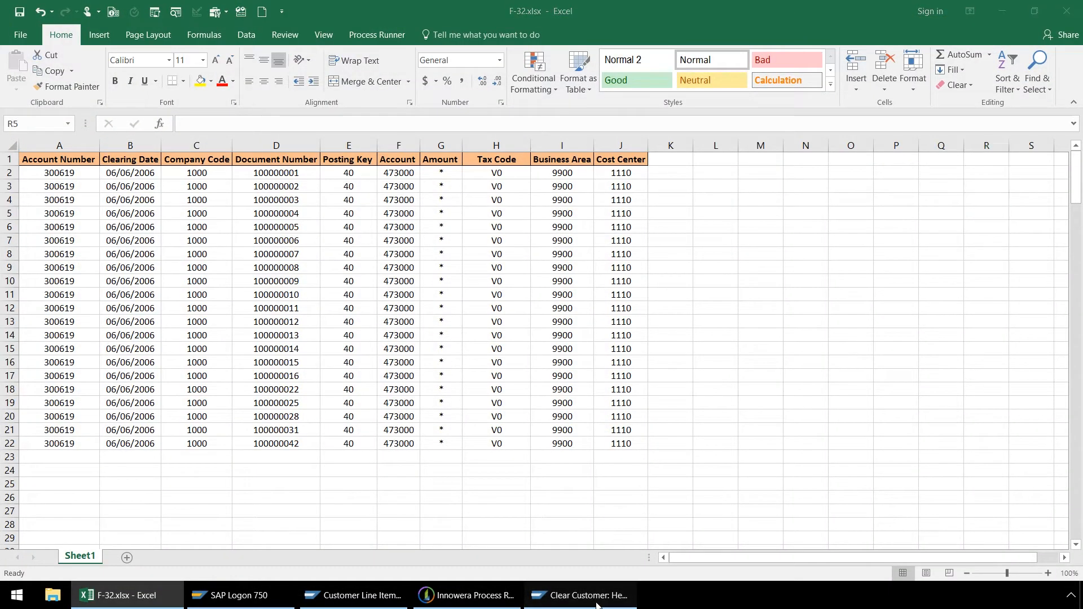
click(580, 594)
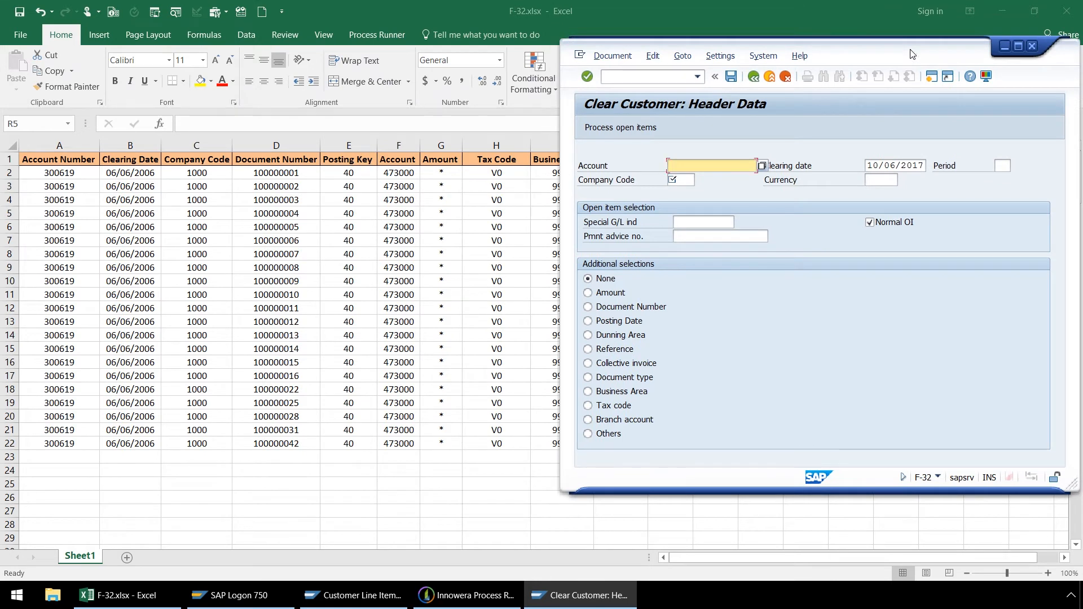
mouse_move(712, 184)
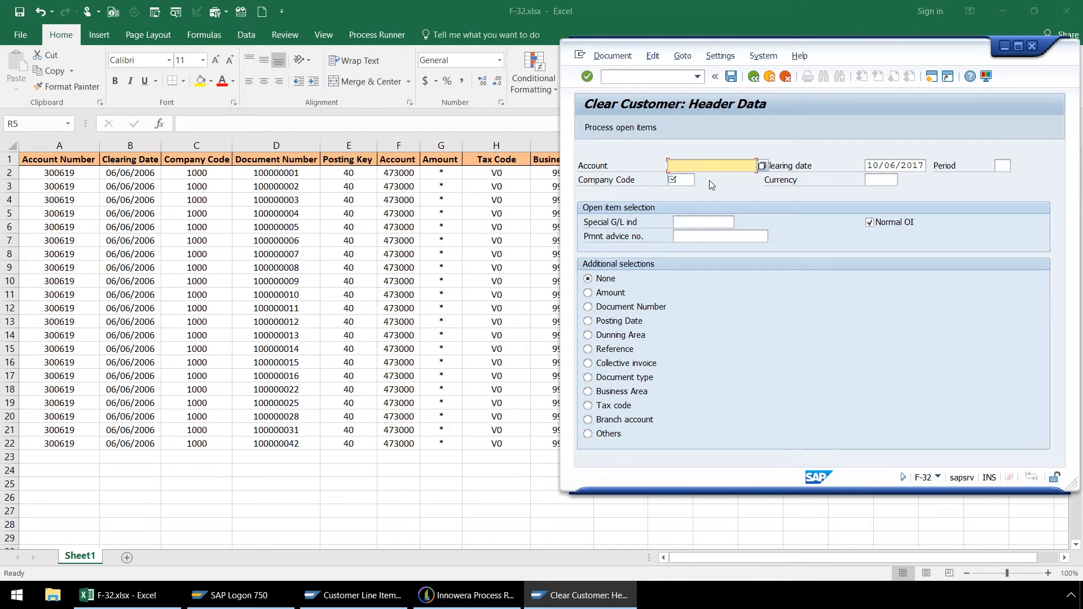
text(300619)
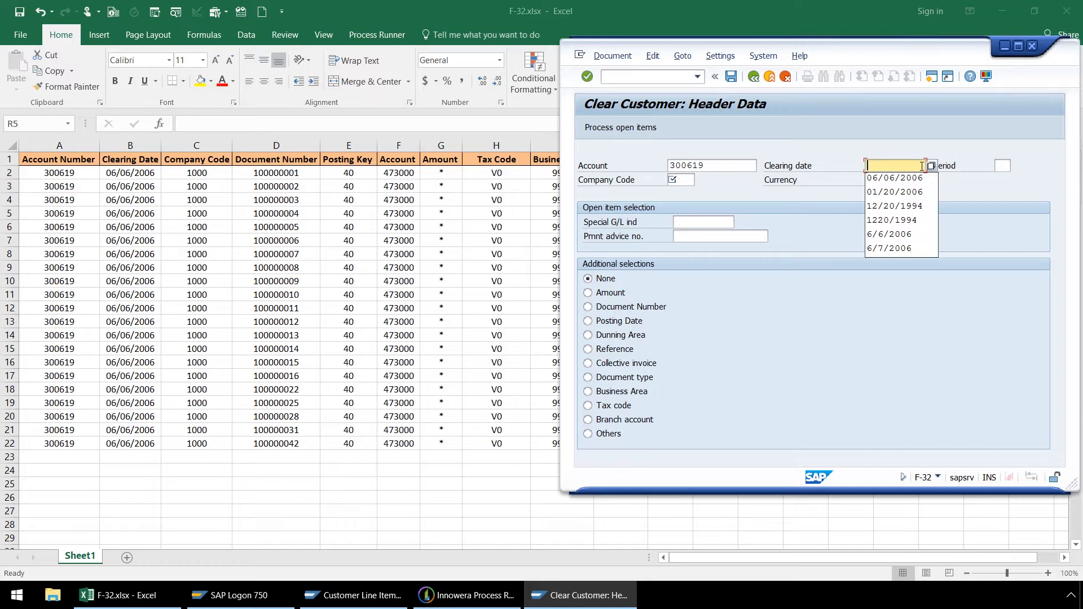
click(897, 178)
text(1)
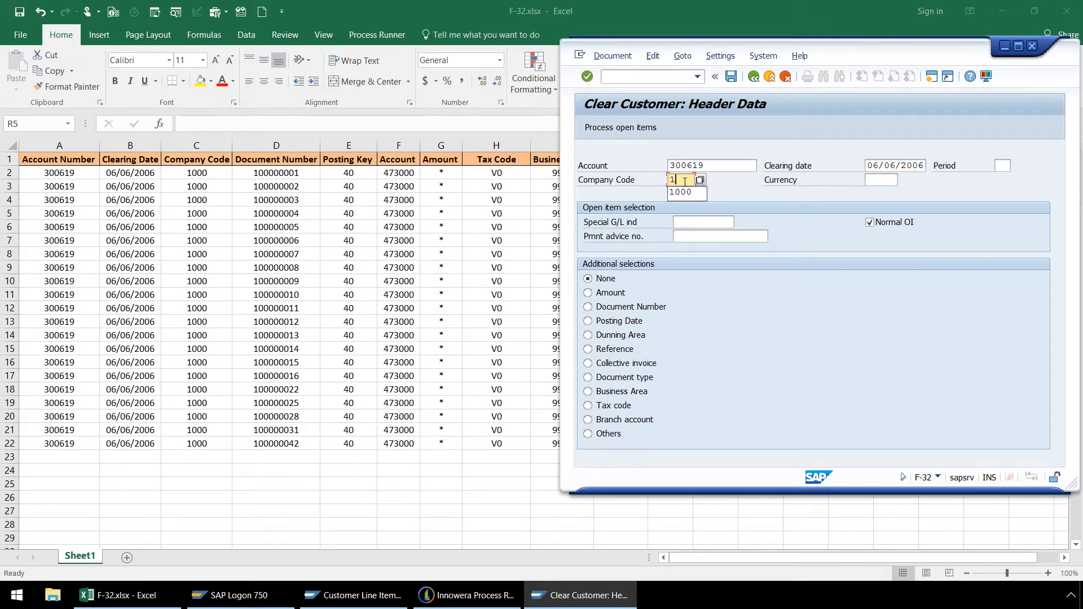
click(685, 193)
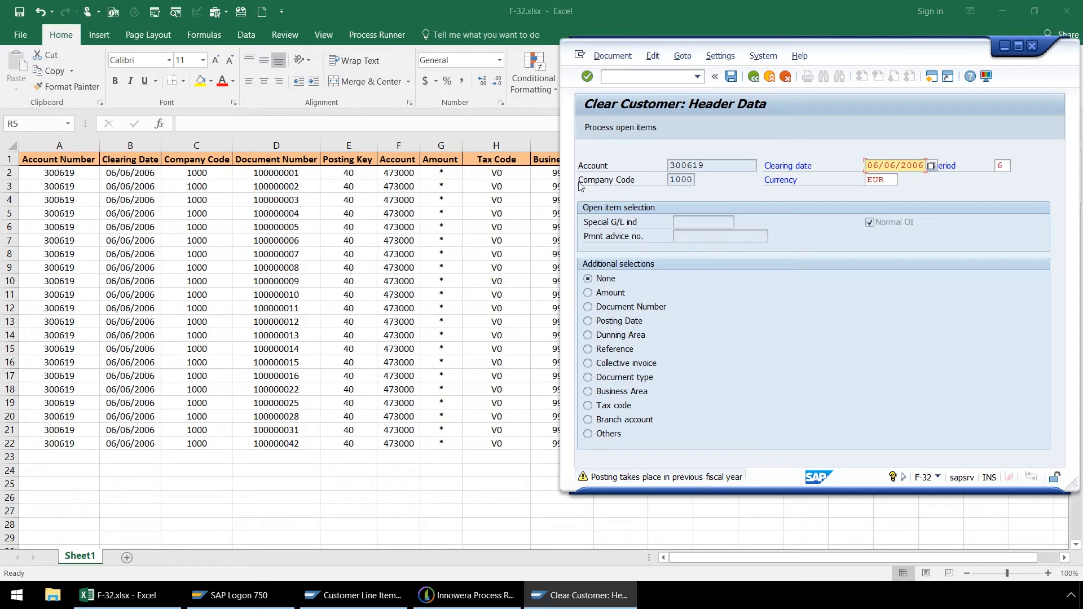
click(587, 77)
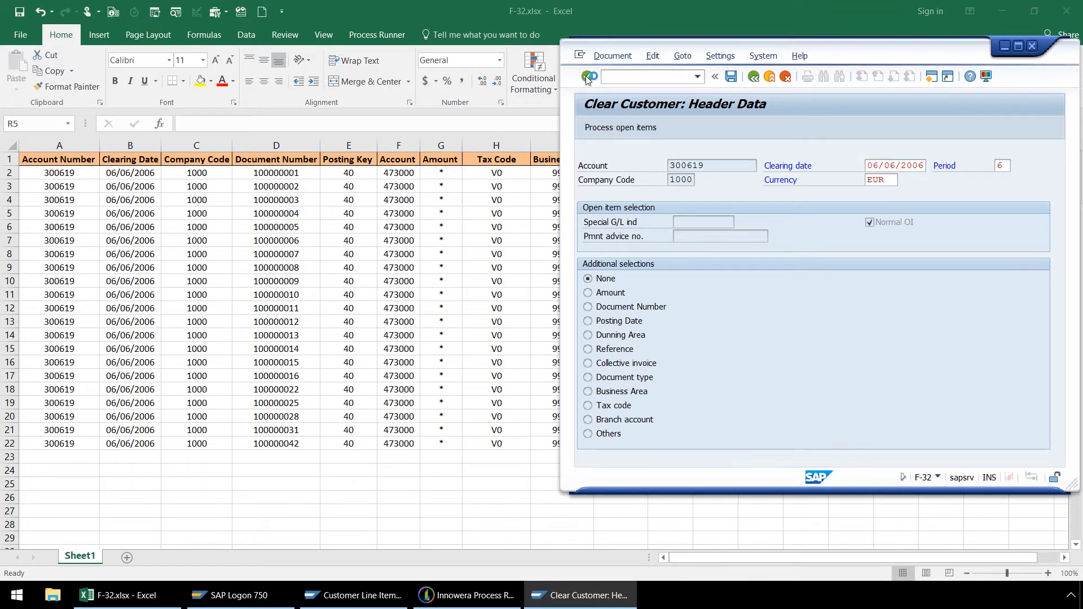
click(587, 75)
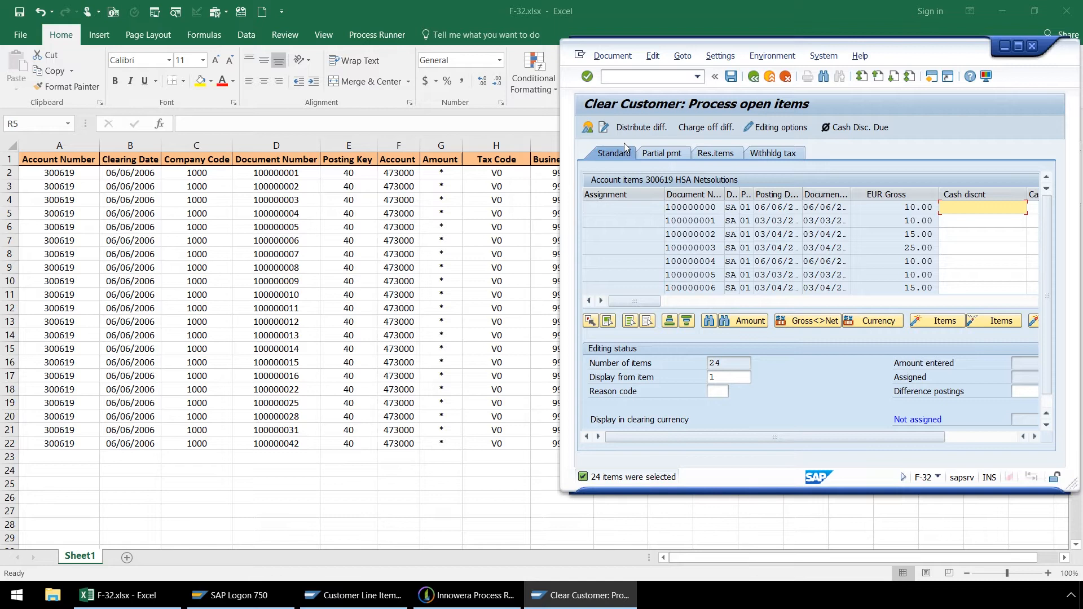
mouse_move(631, 319)
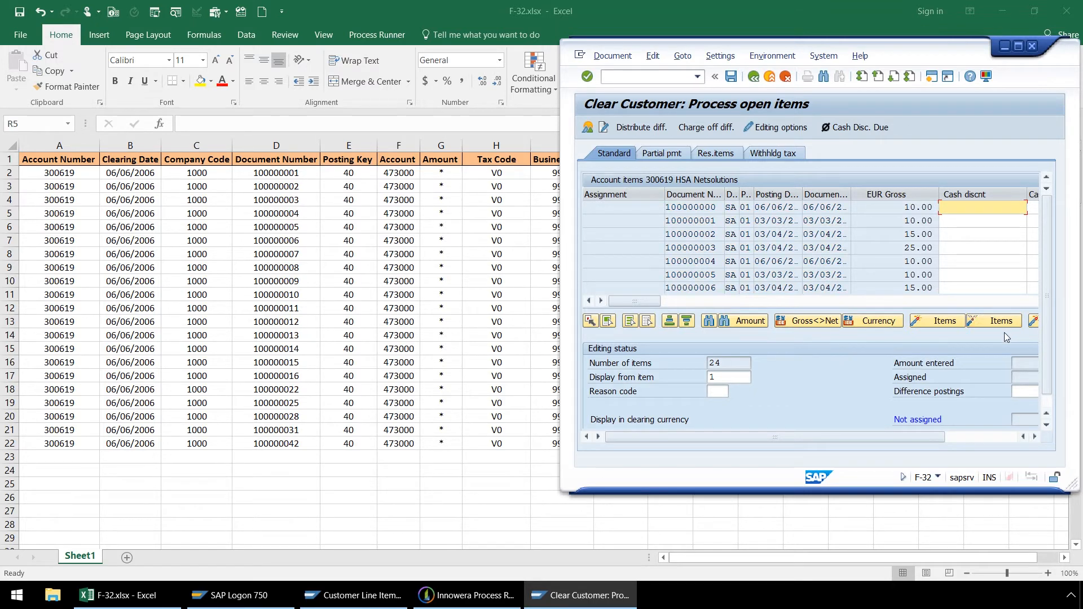
mouse_move(646, 341)
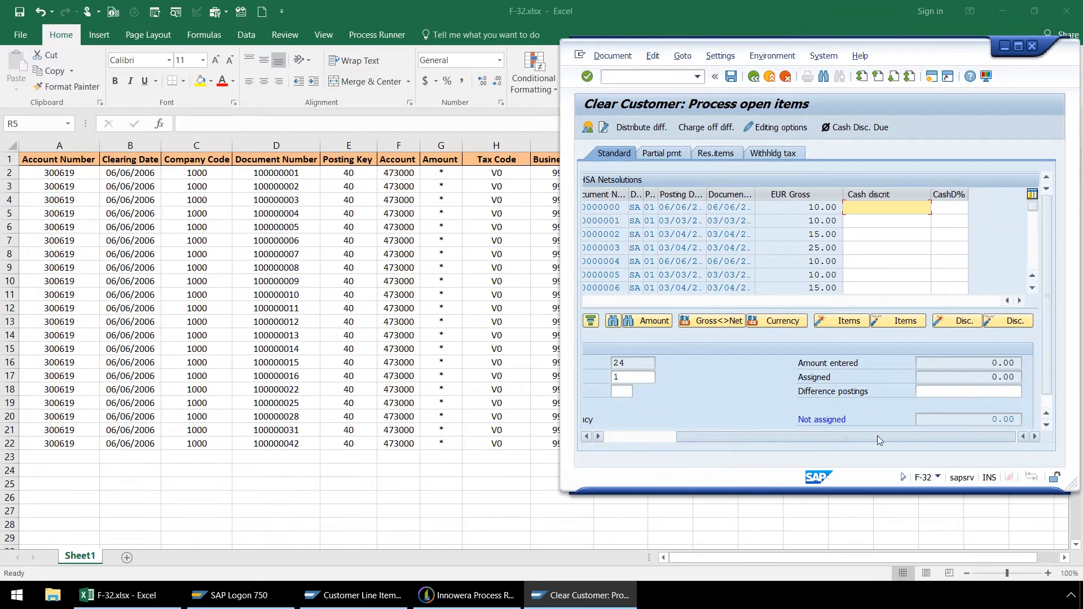
mouse_move(1010, 320)
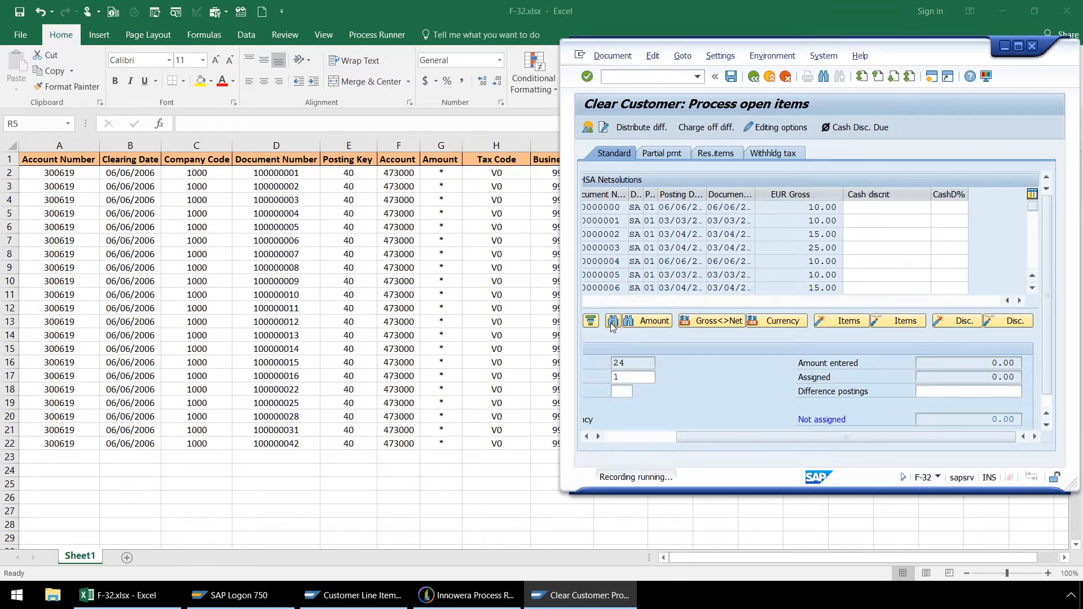
Search the open items by document number 100000000 with String ticked.
click(611, 321)
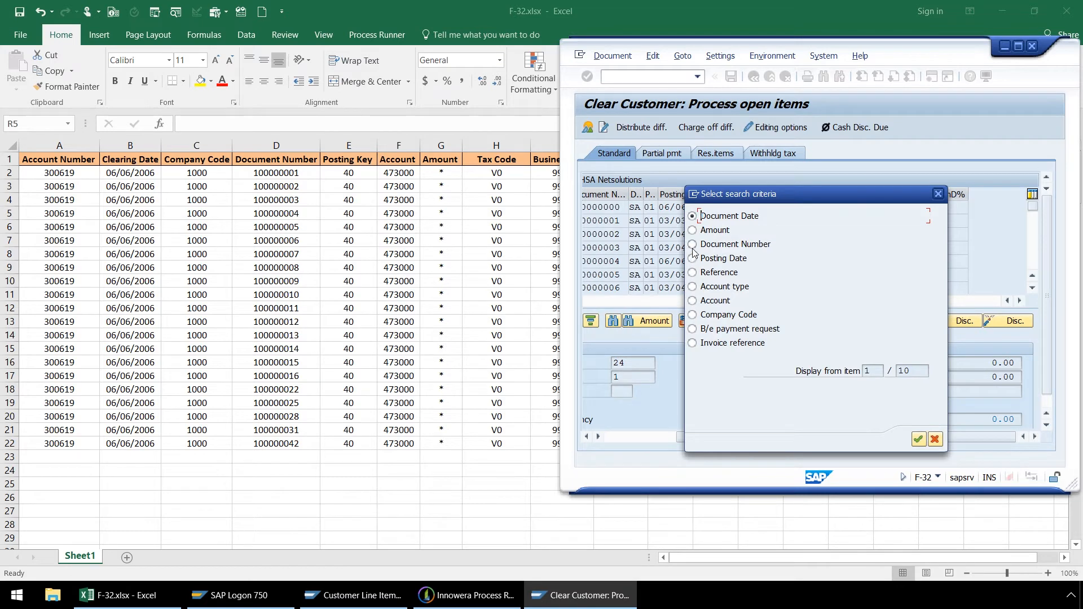
click(692, 243)
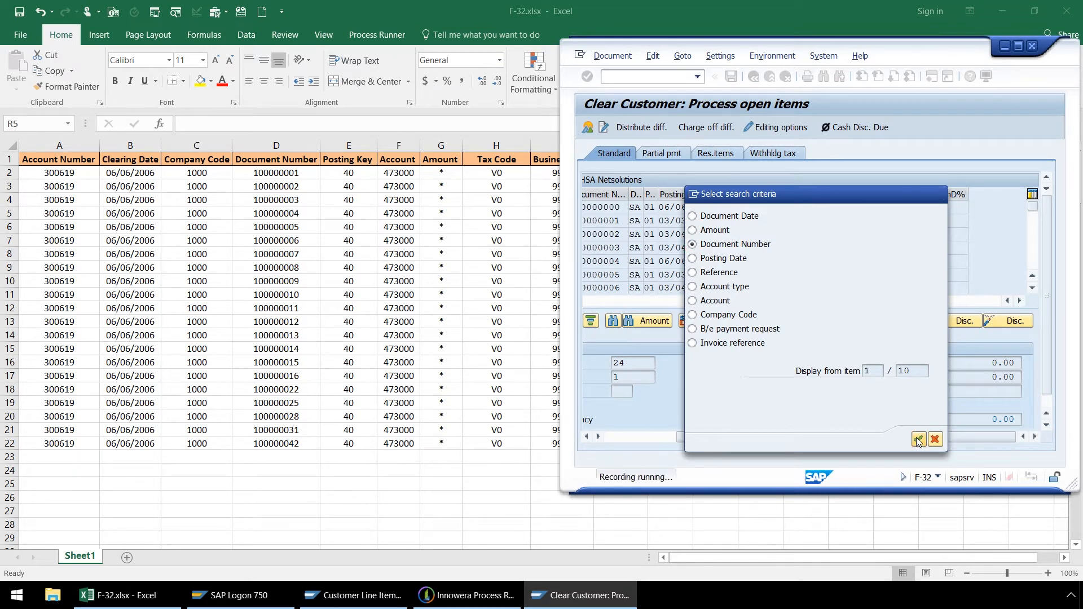
click(918, 441)
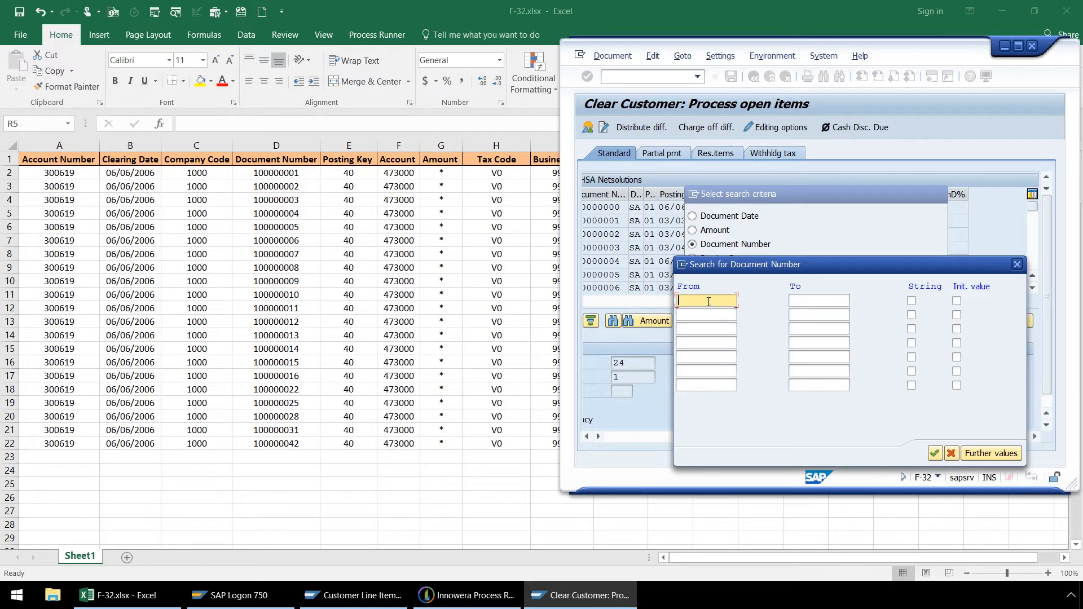
text(1)
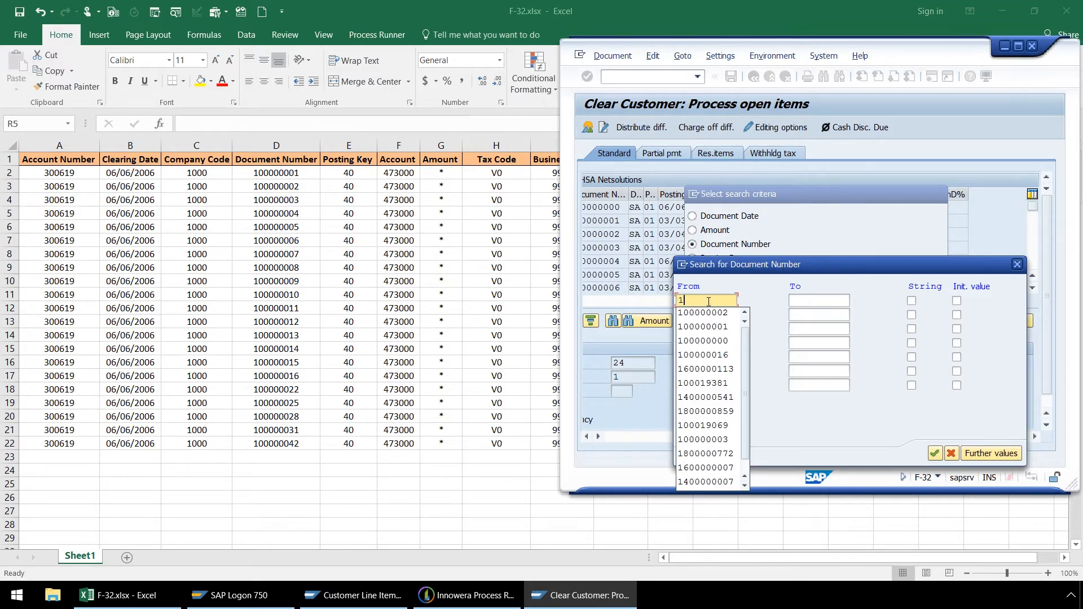
click(703, 341)
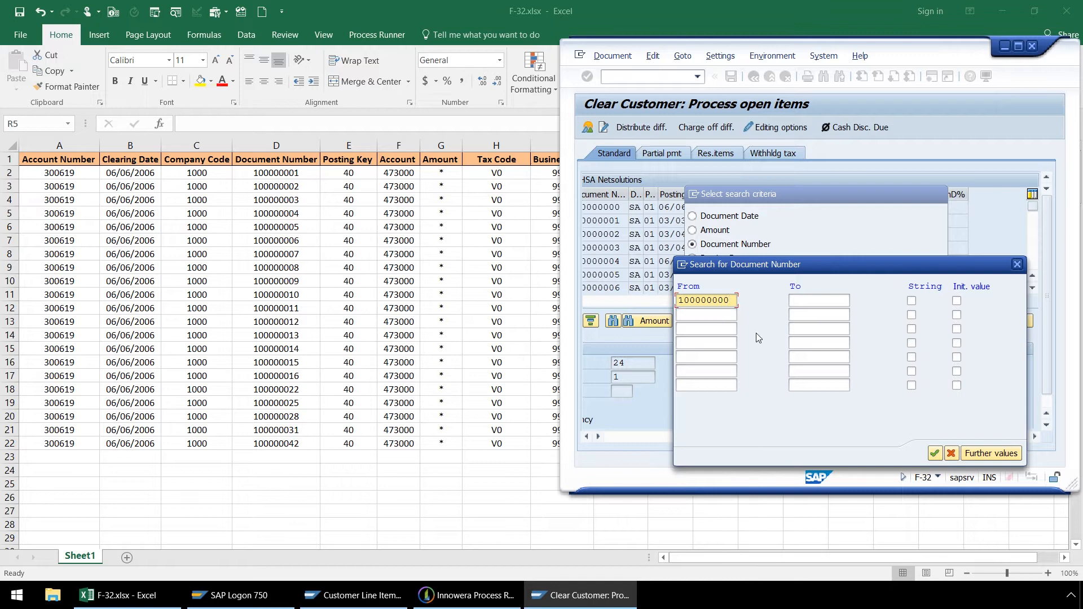
click(912, 300)
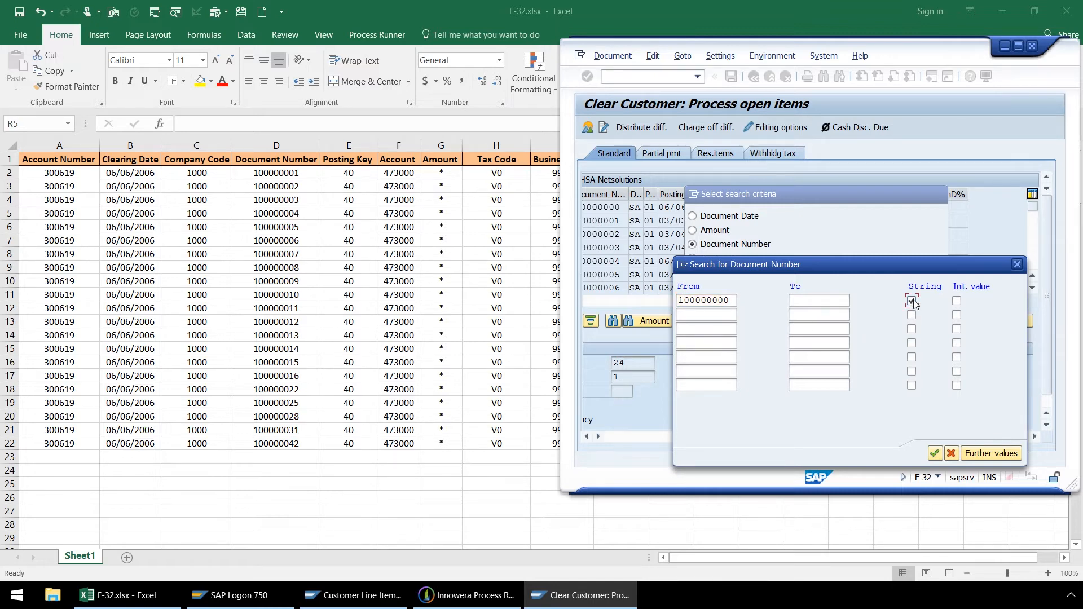
click(935, 454)
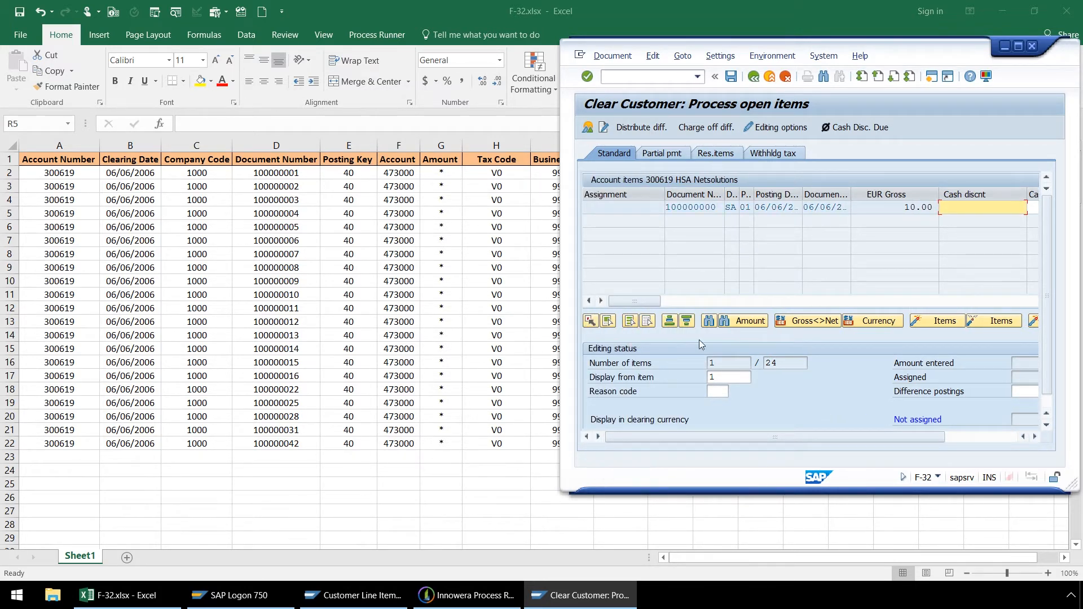
Go to the Display Overview of the clearing document.
click(936, 320)
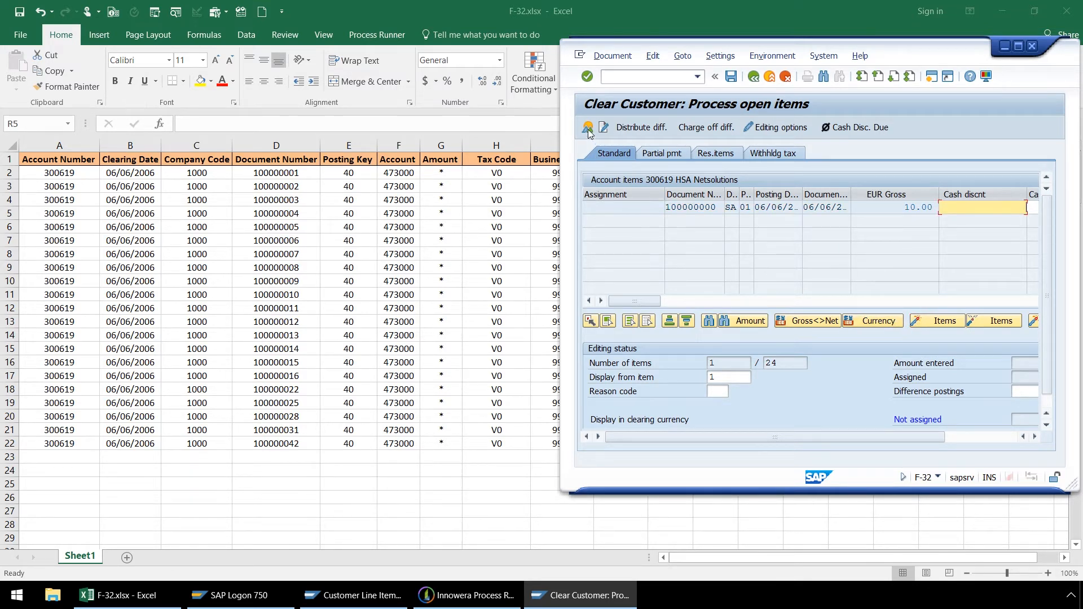
click(586, 127)
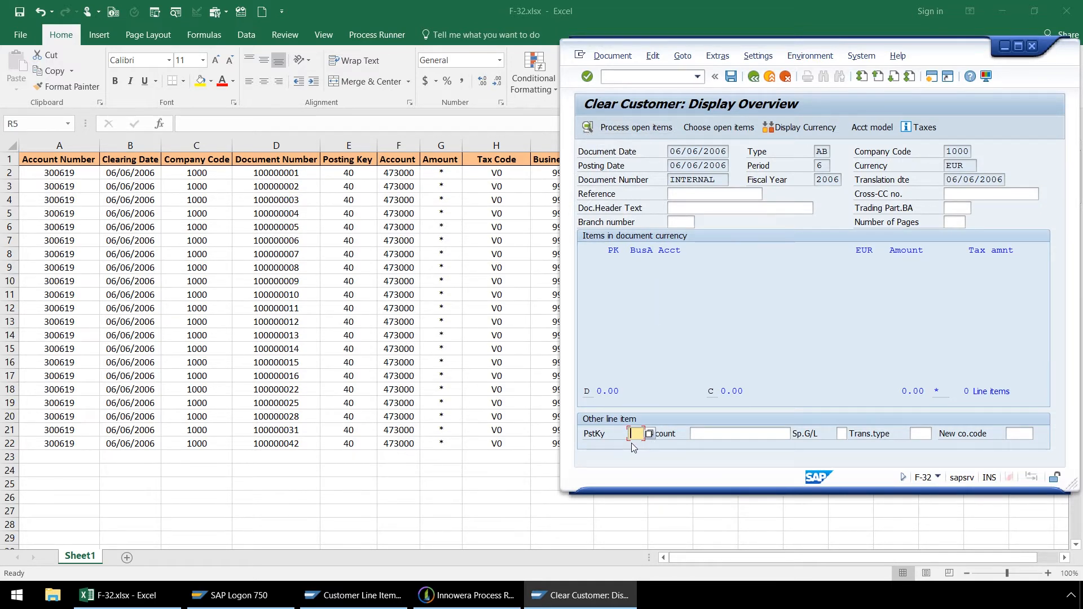
Add a line item with posting key 40 on G/L account 473000 Customer Clearance.
text(40)
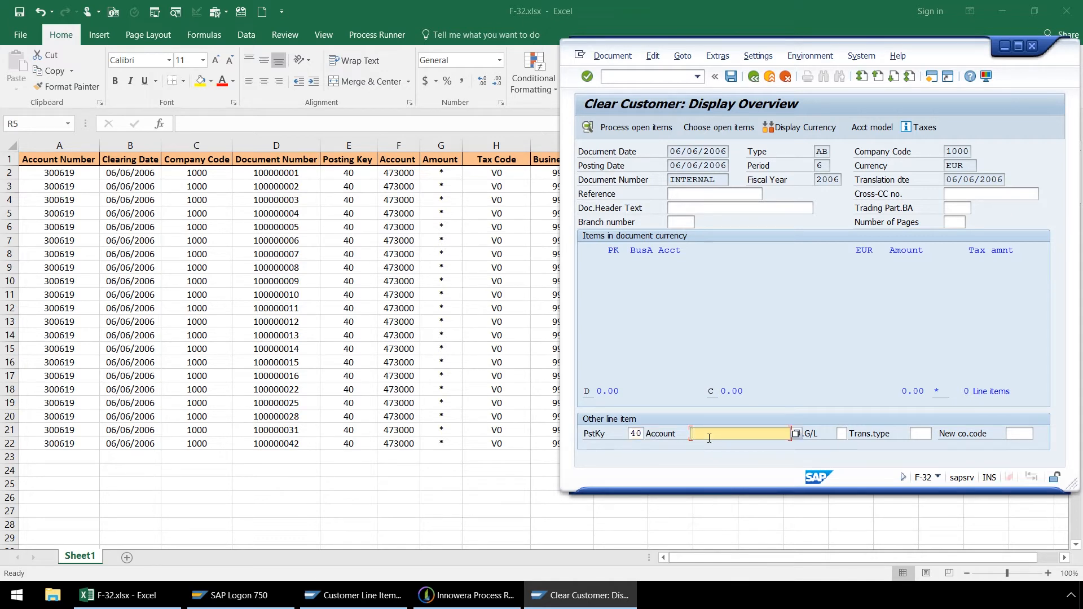
text(47)
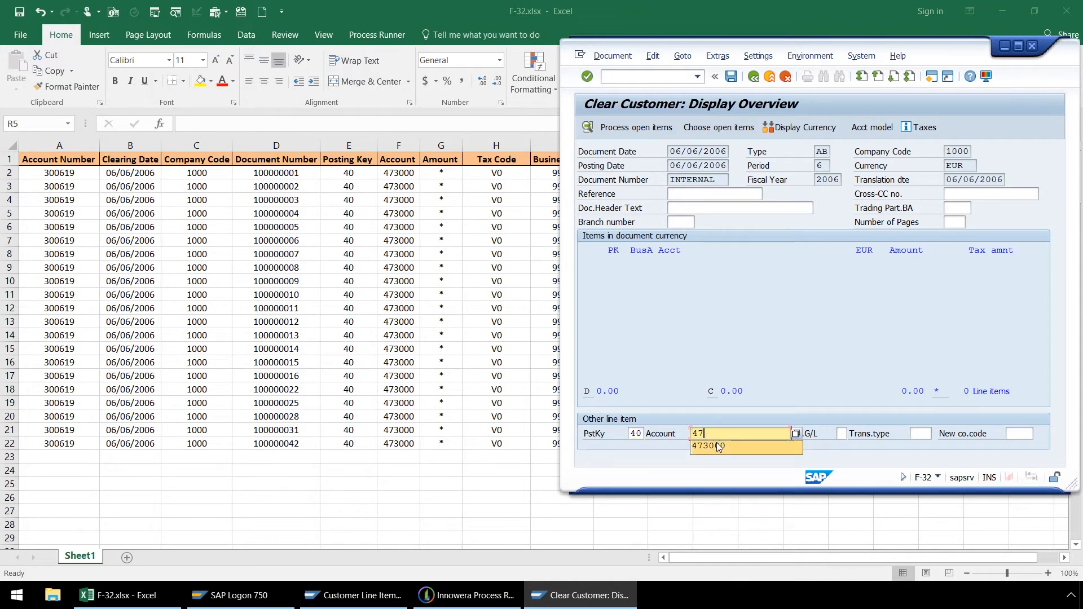
click(720, 446)
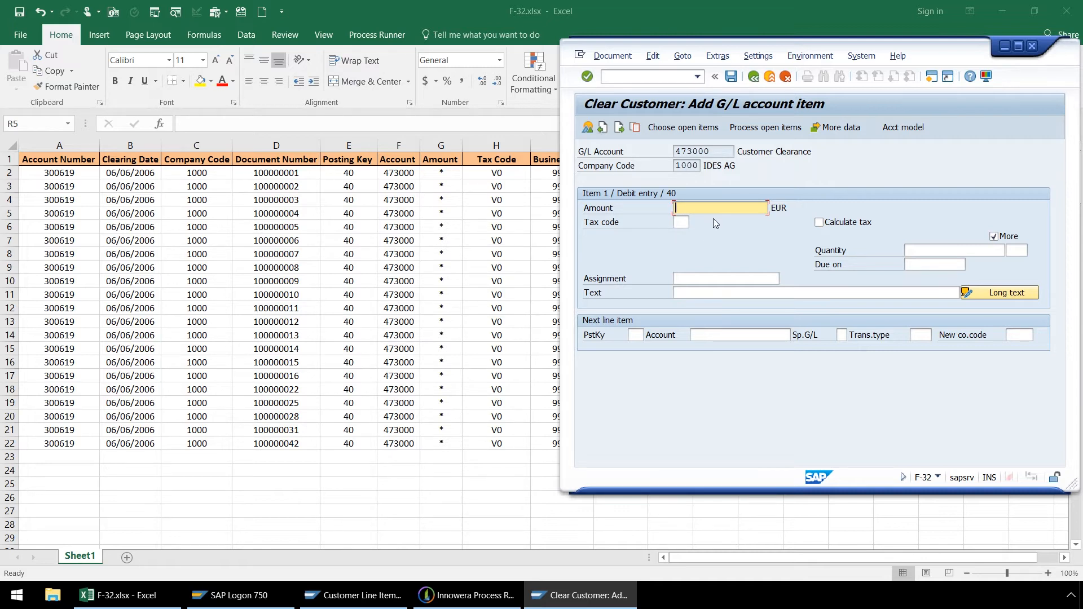
Enter amount *, business area 9900 and cost center 1110 for the line item.
text(*)
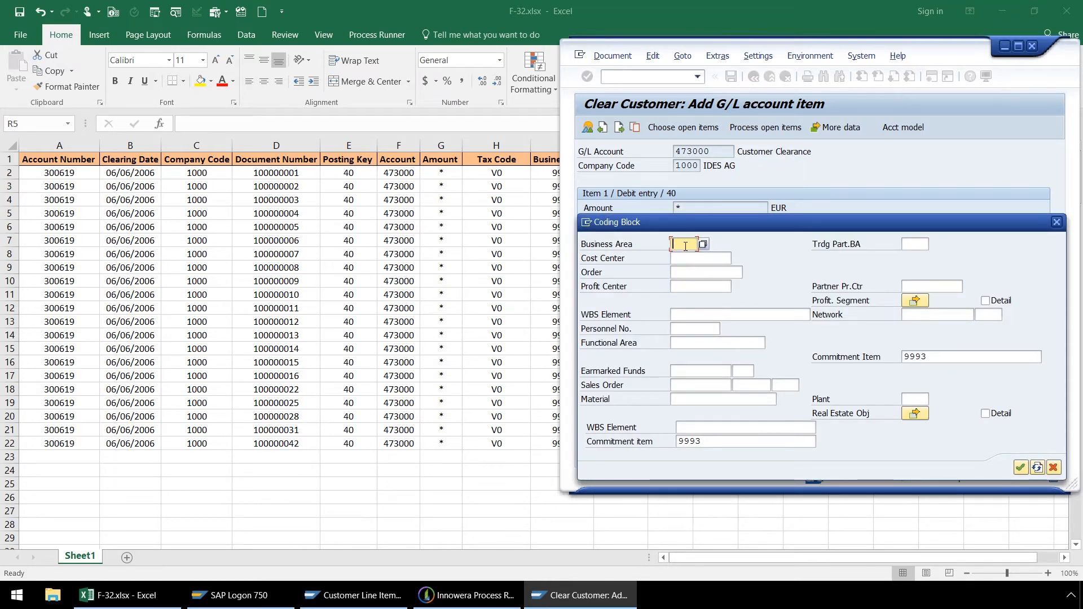
text(9900)
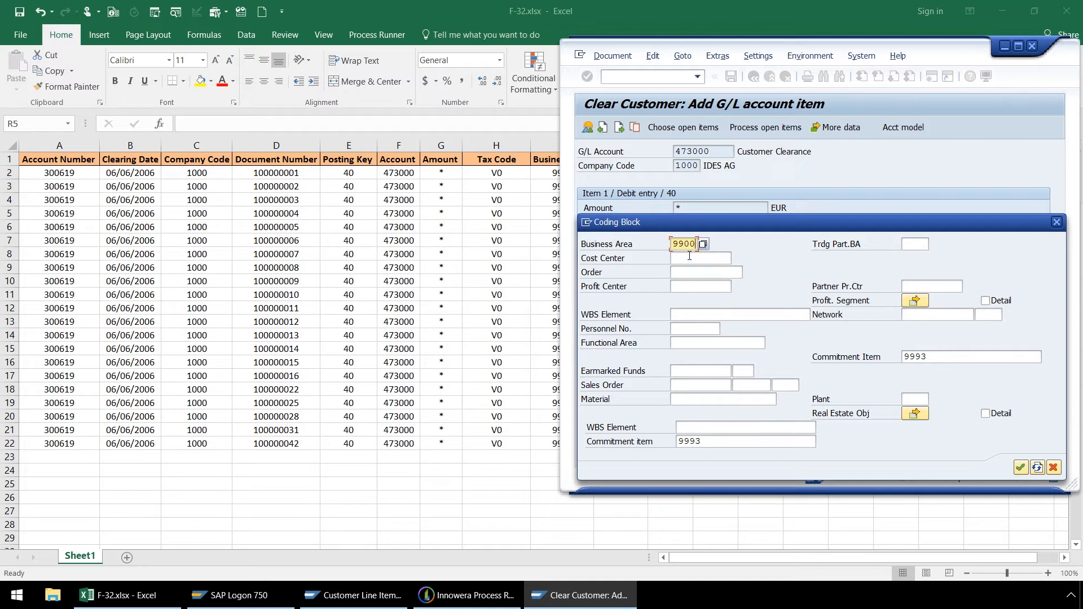
click(699, 257)
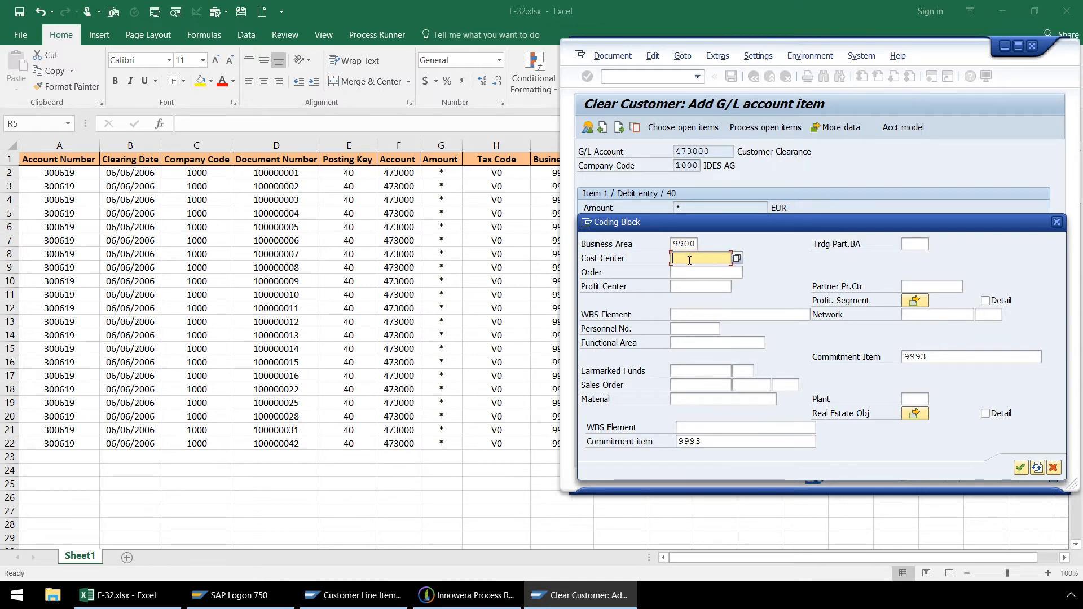
text(1110)
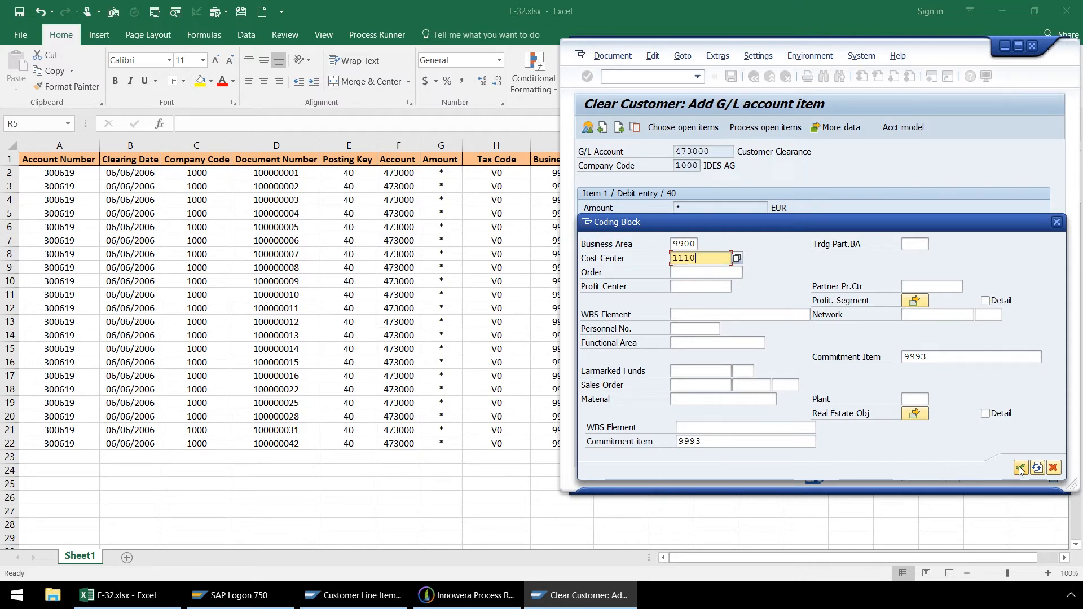
click(1020, 467)
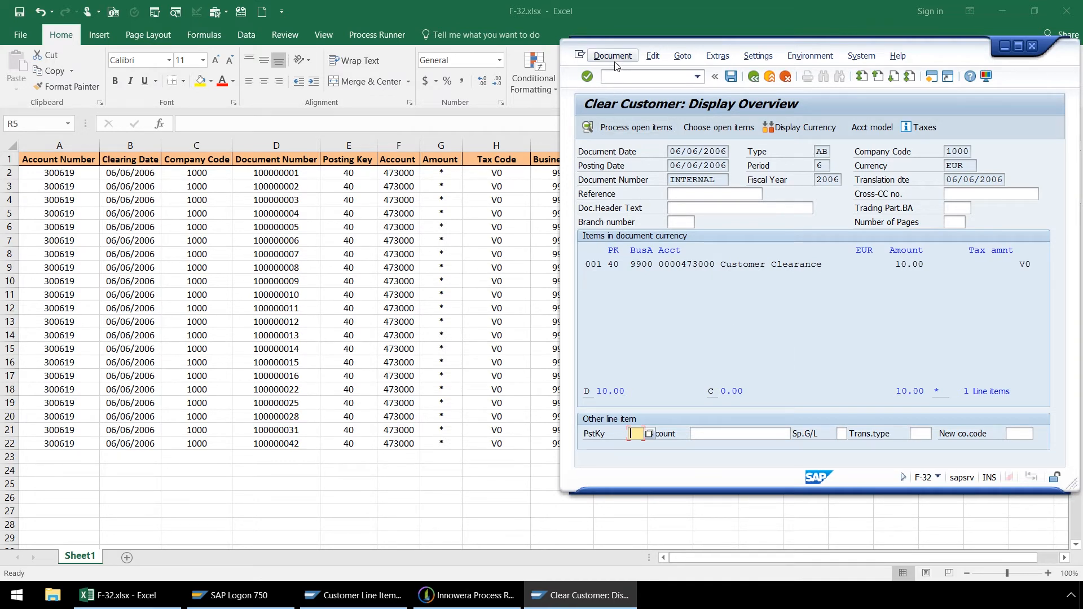
Simulate the clearing document via Document > Simulate.
click(612, 56)
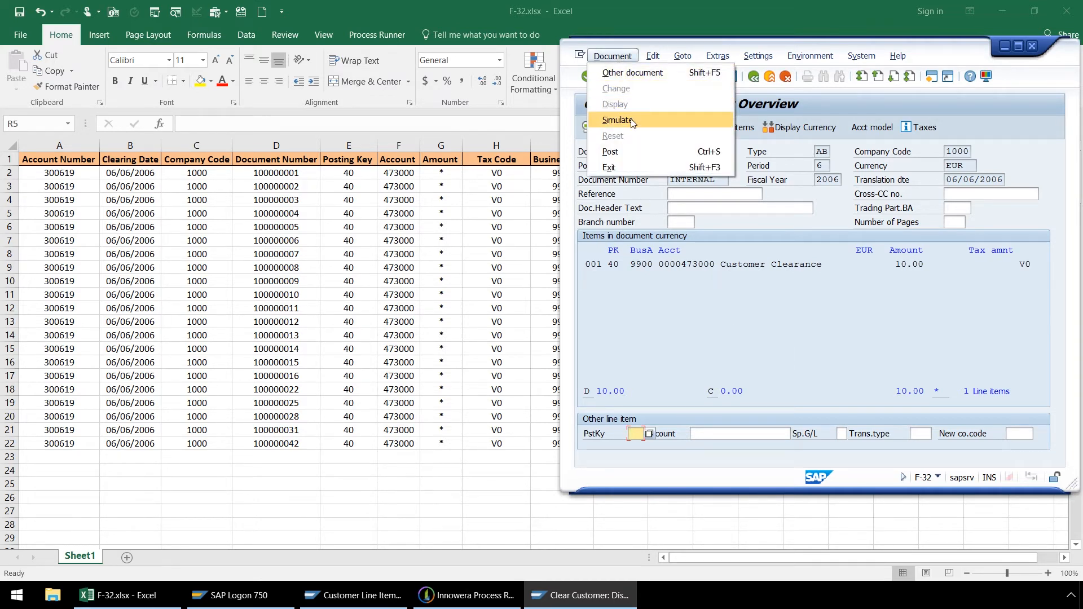
click(617, 120)
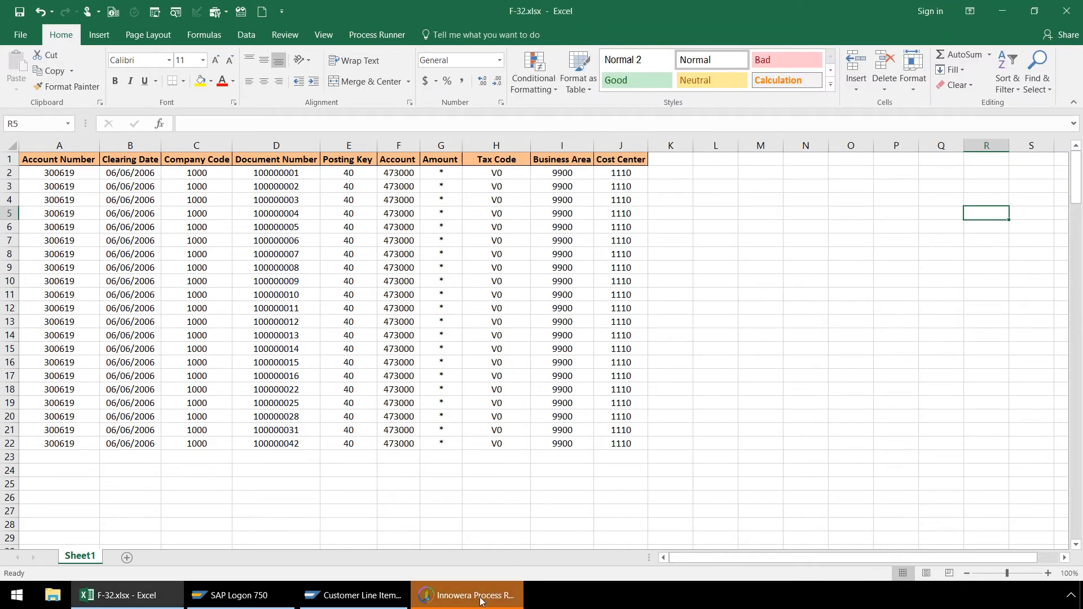
Set the F-32 mapping data source to the external F-32.xlsx workbook on the Desktop.
click(466, 600)
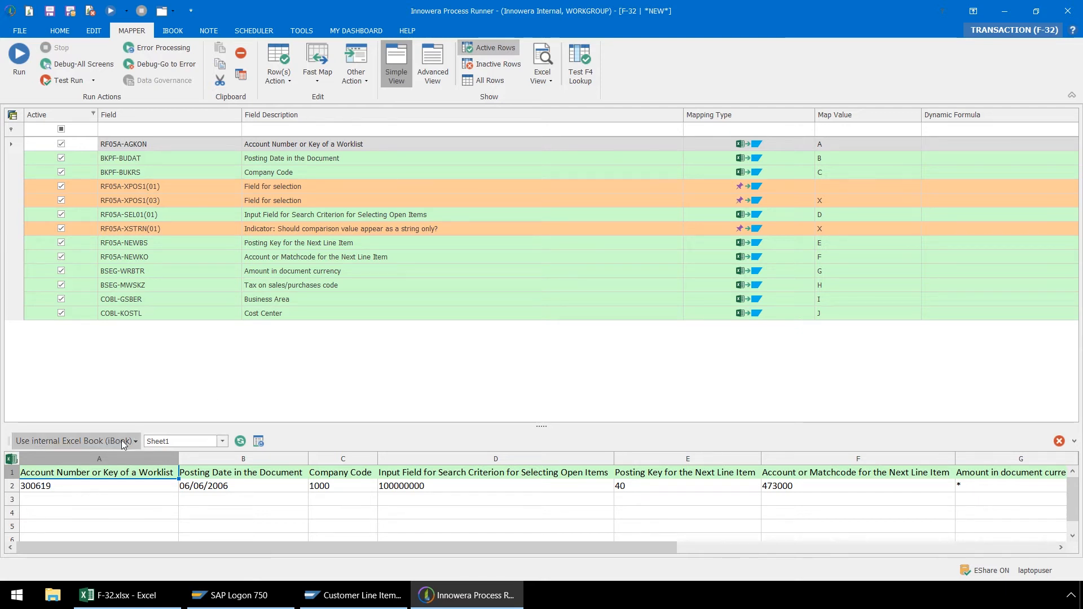
click(76, 442)
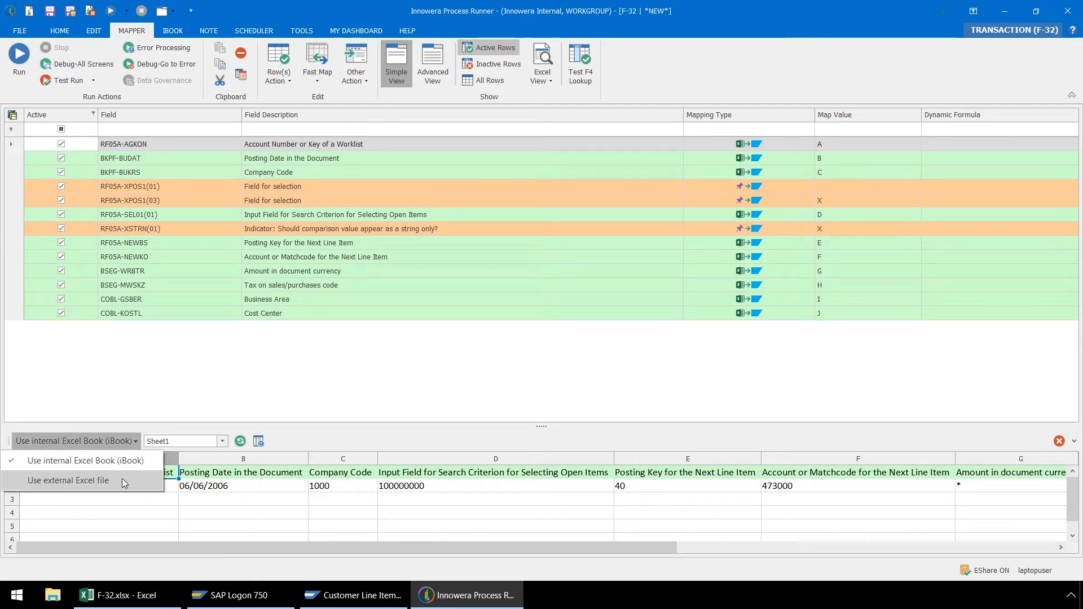
click(67, 484)
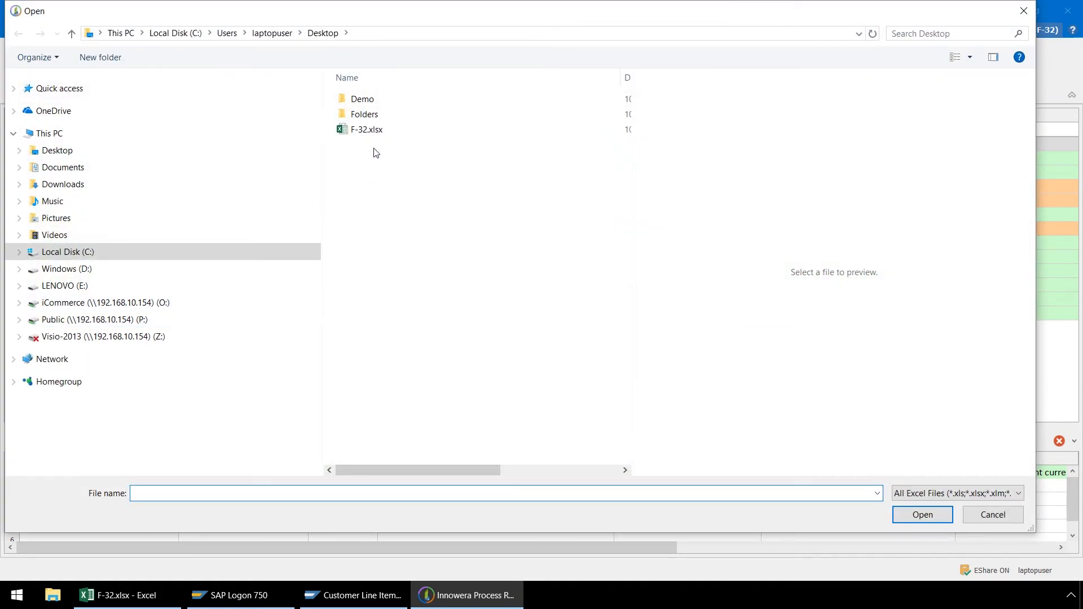
double_click(366, 130)
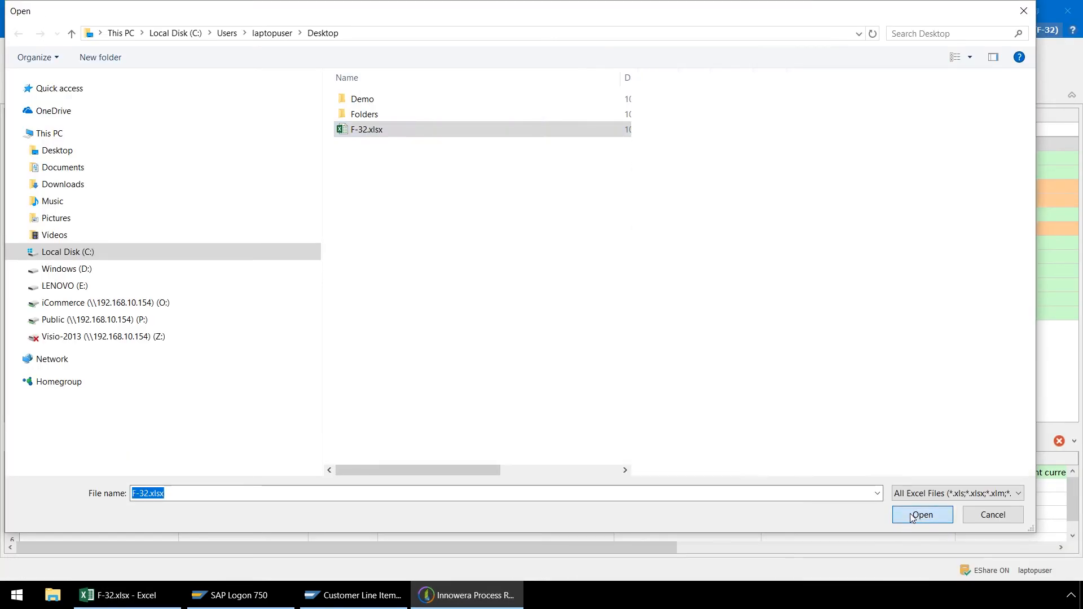
click(922, 514)
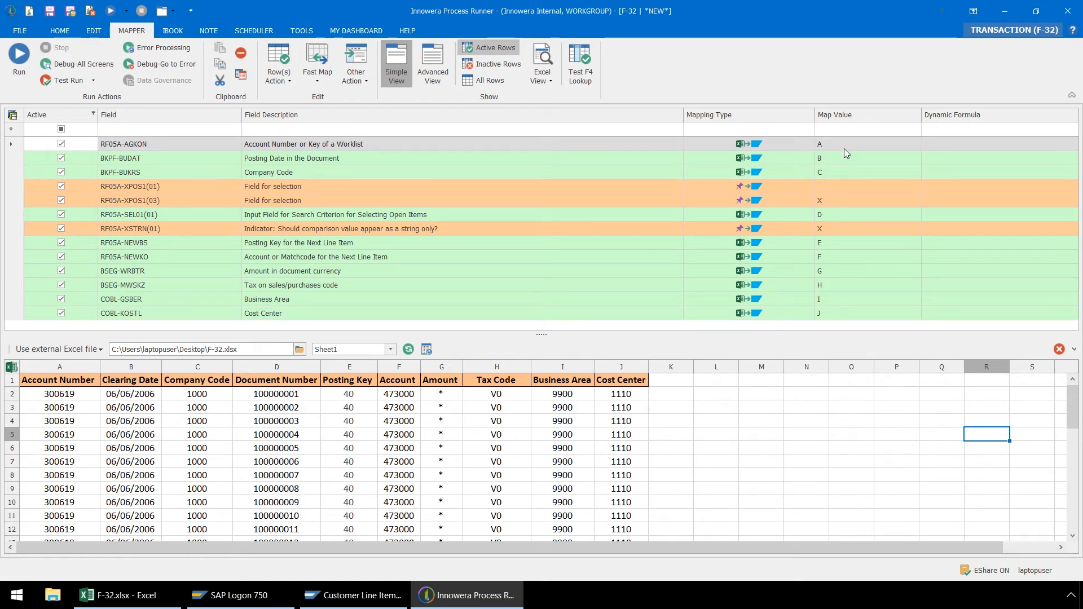
mouse_move(858, 257)
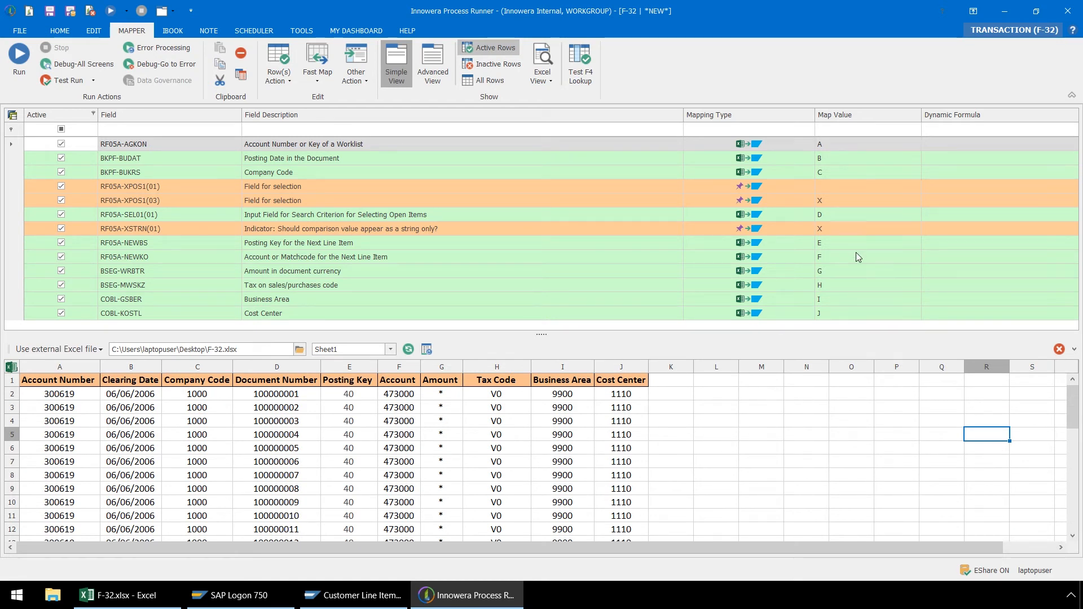
mouse_move(843, 315)
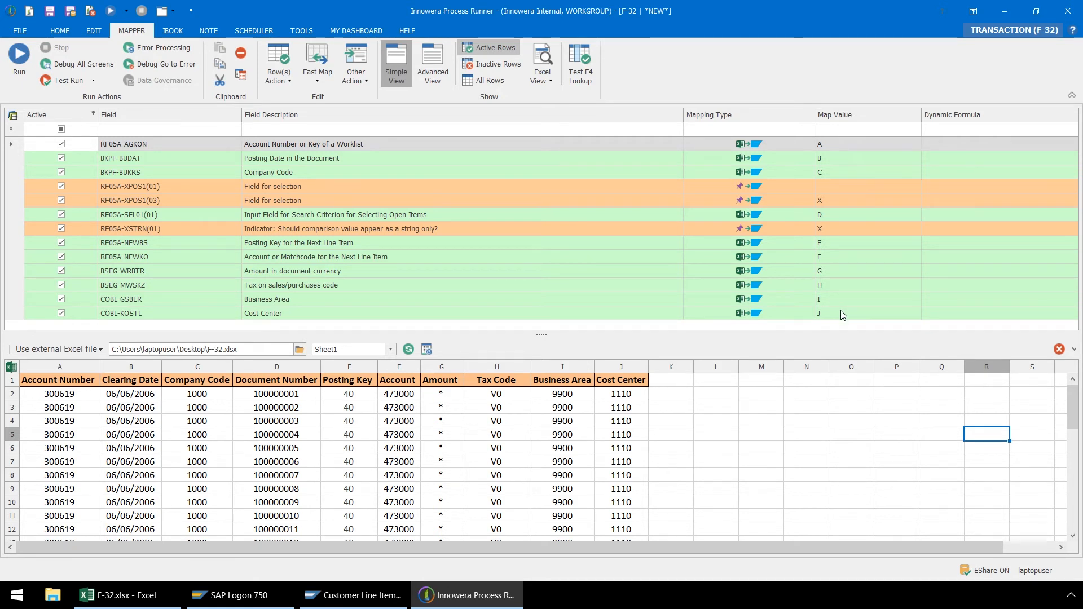
mouse_move(121, 413)
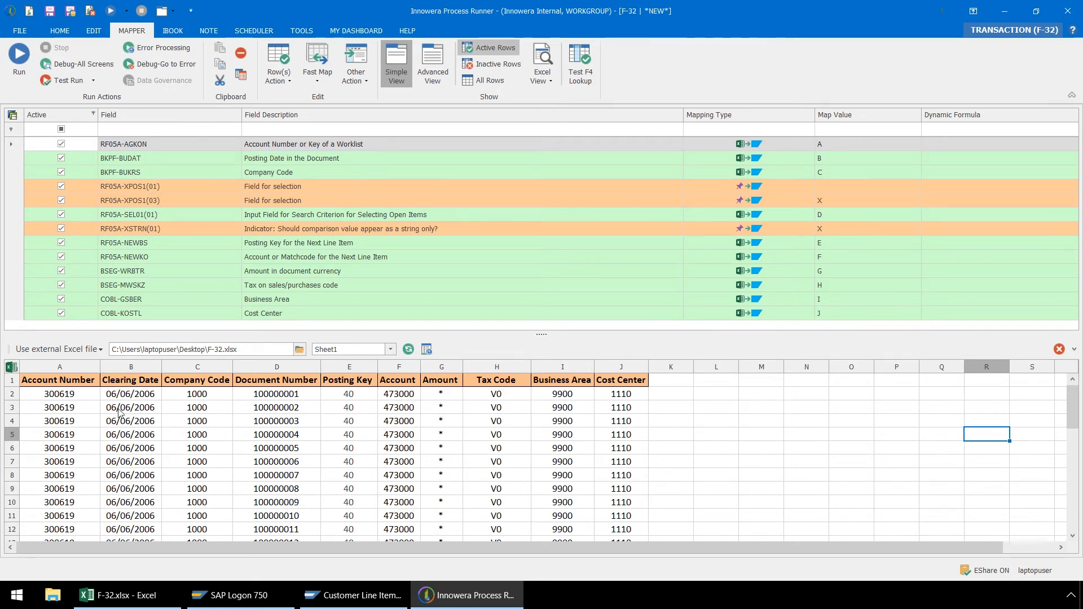
mouse_move(260, 404)
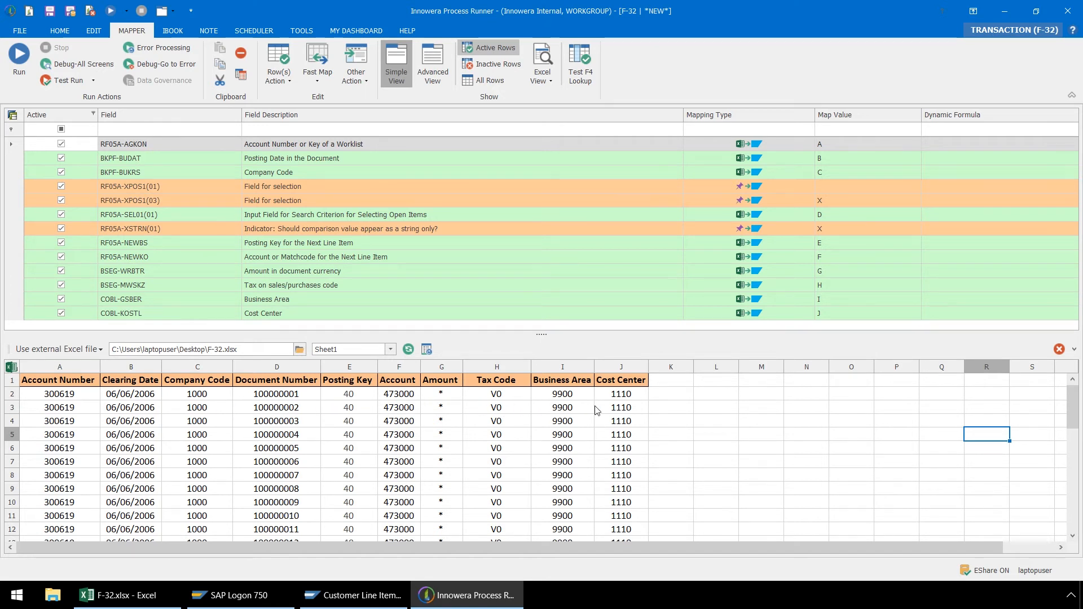
mouse_move(629, 403)
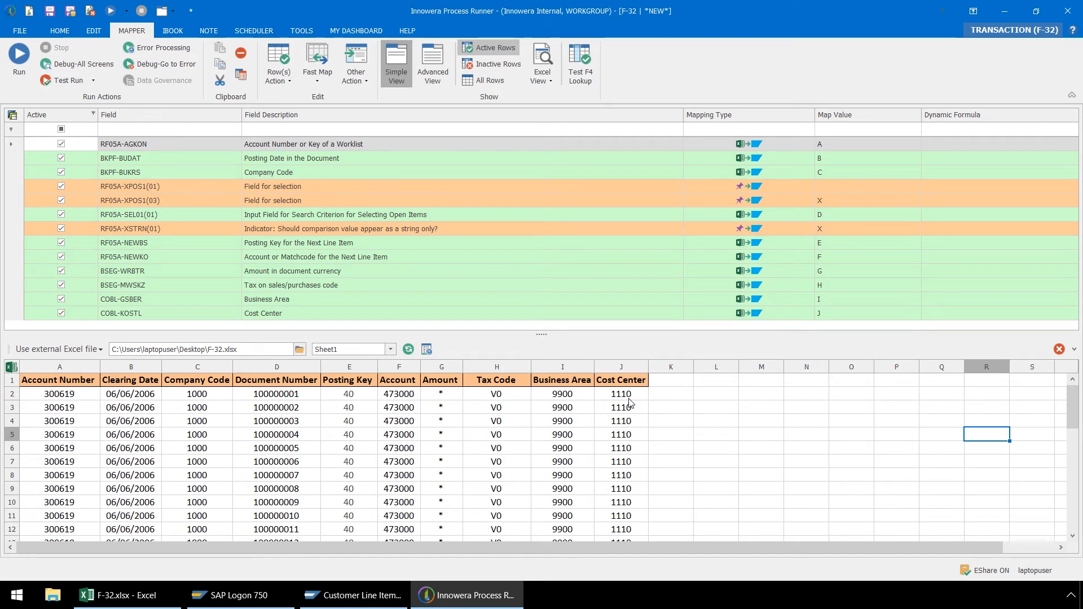
Show the HOME run settings for the external F-32.xlsx data file.
click(60, 31)
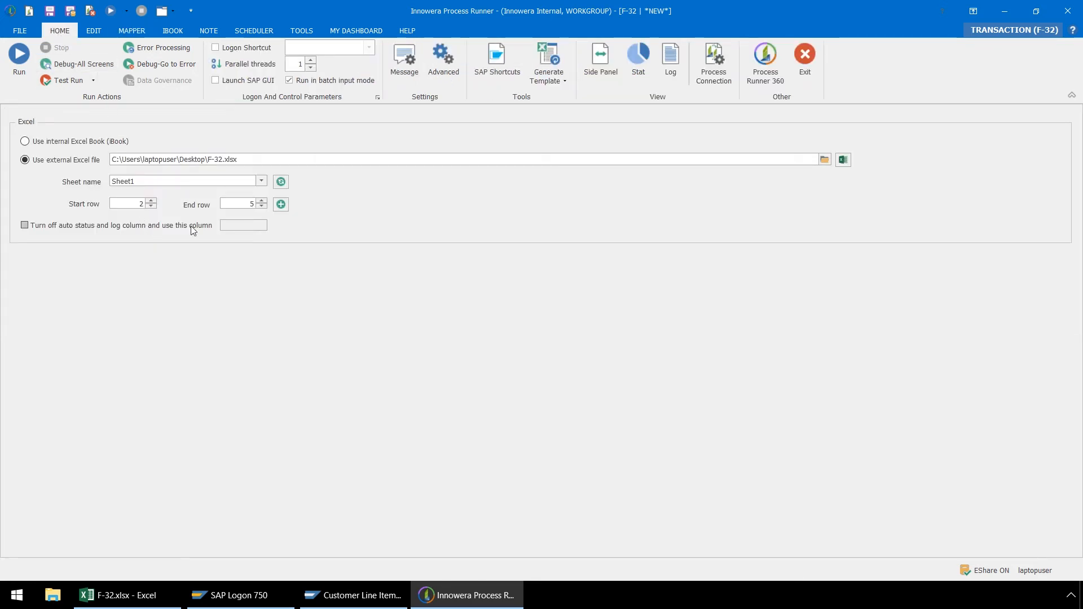
Set the End row to 22 so rows 2–22 of Sheet1 process, then return to the Mapper view.
click(241, 204)
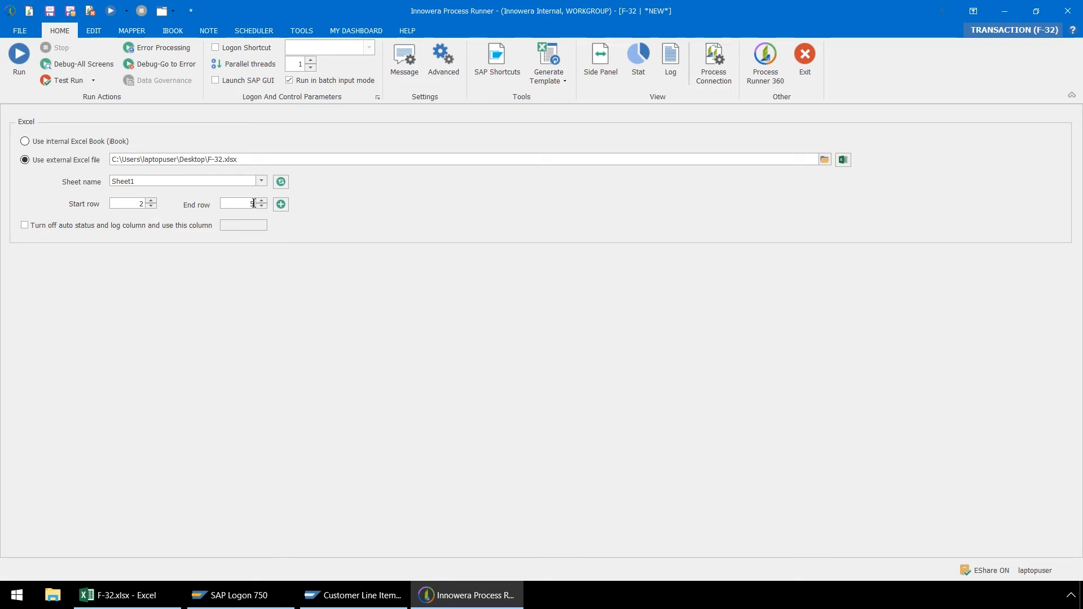
text(2)
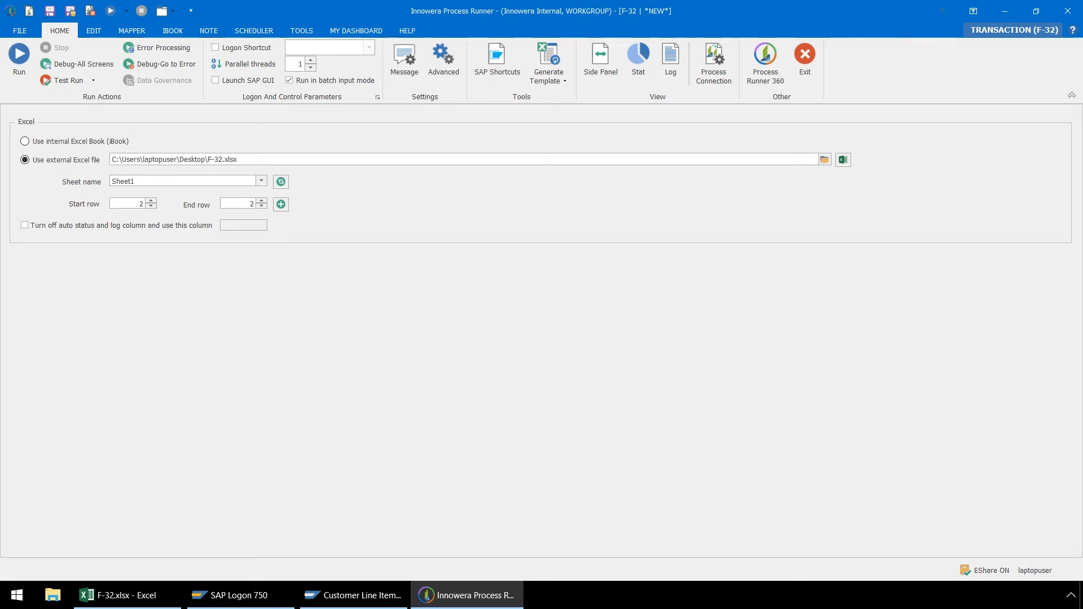
text(22)
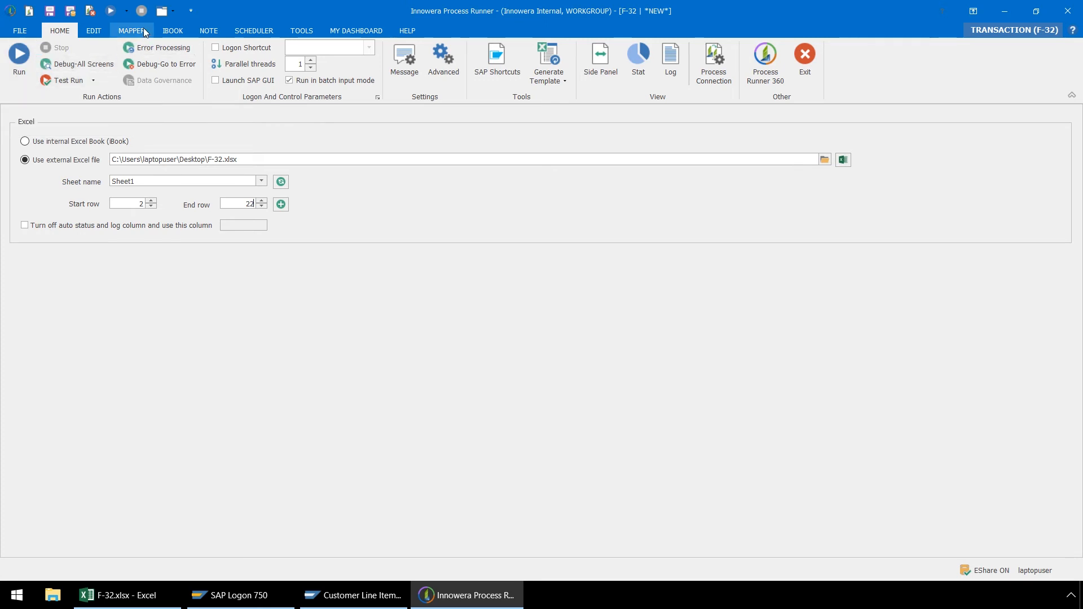
click(131, 31)
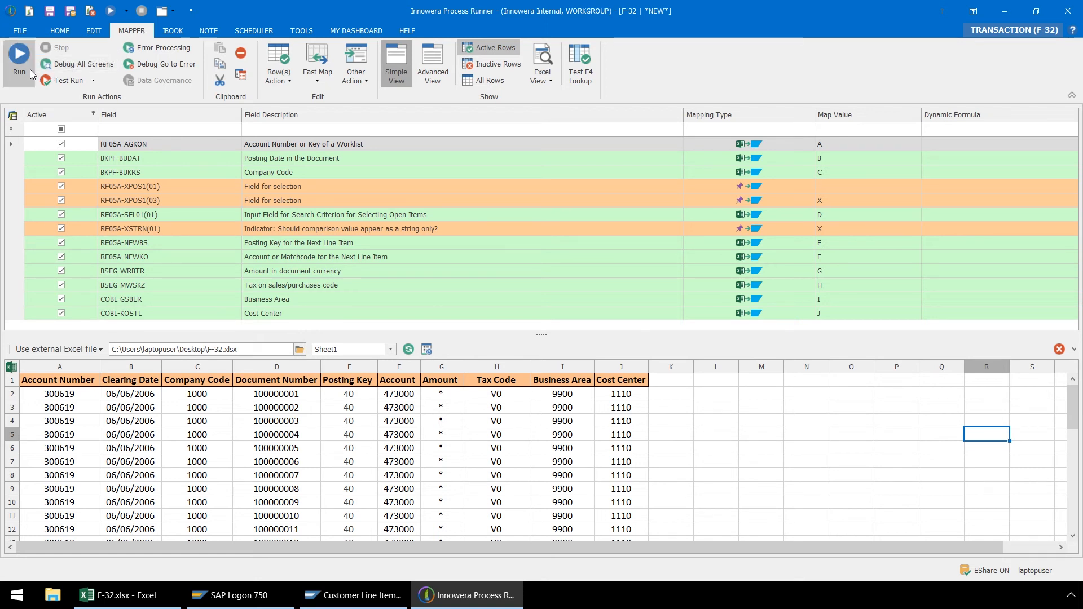
Run the process, saving it locally as an .itf file and confirming the SAP logon.
click(19, 61)
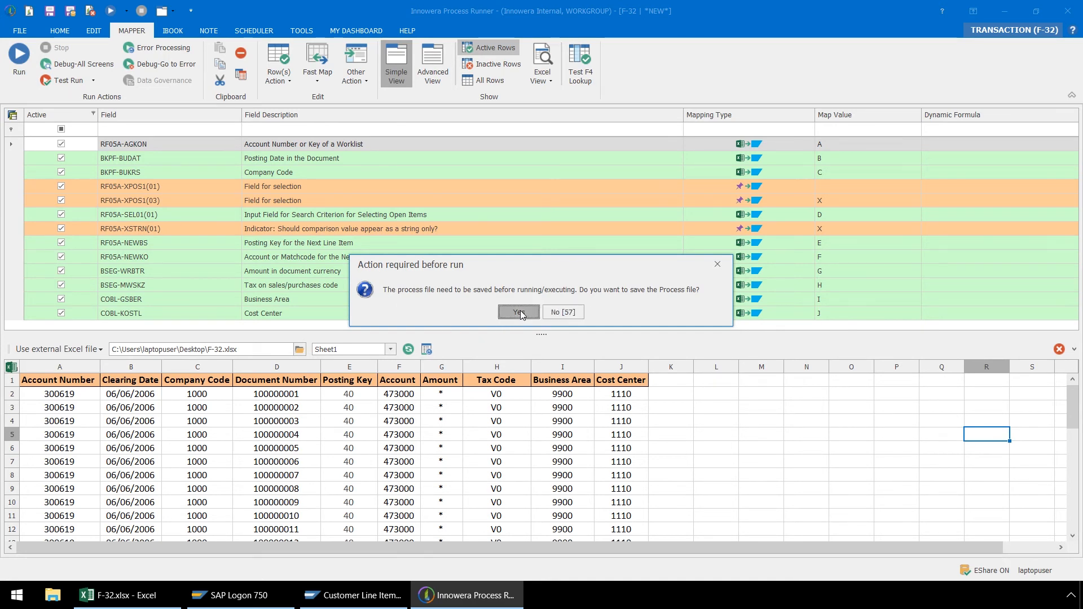
click(519, 313)
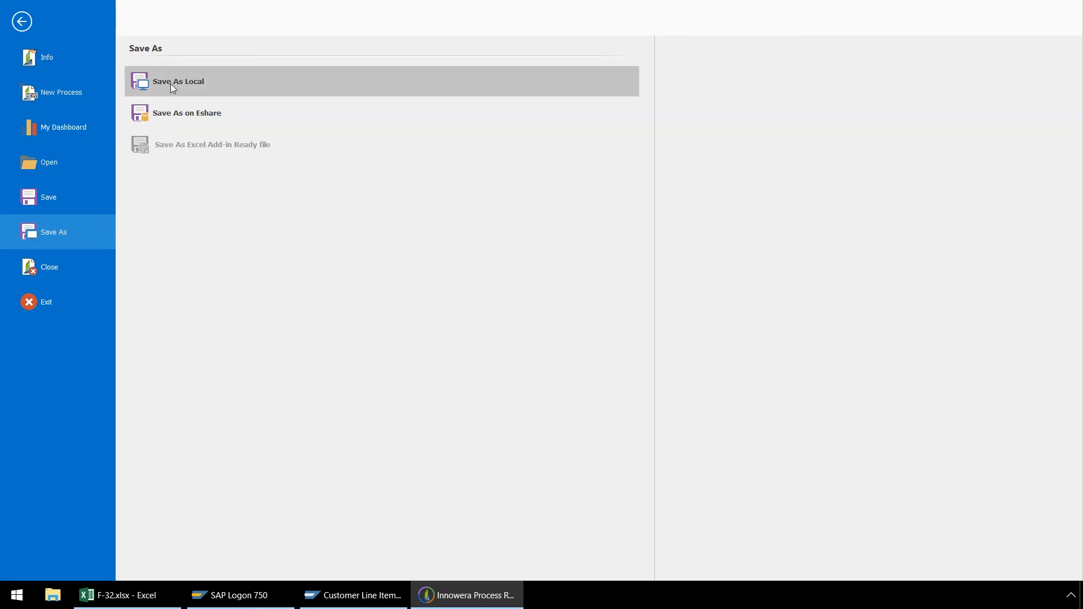
click(177, 82)
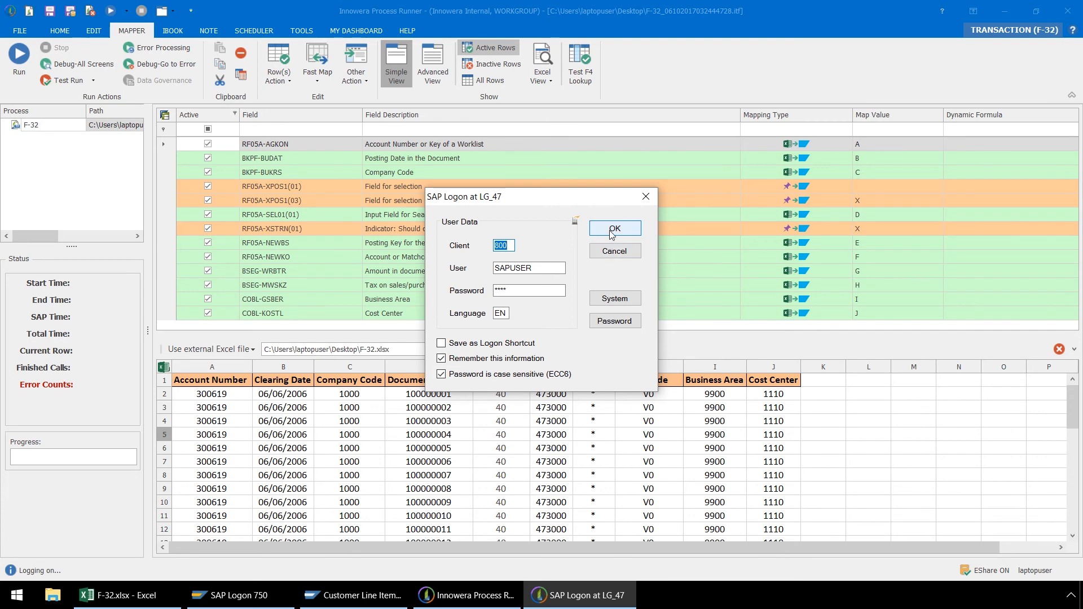
click(614, 229)
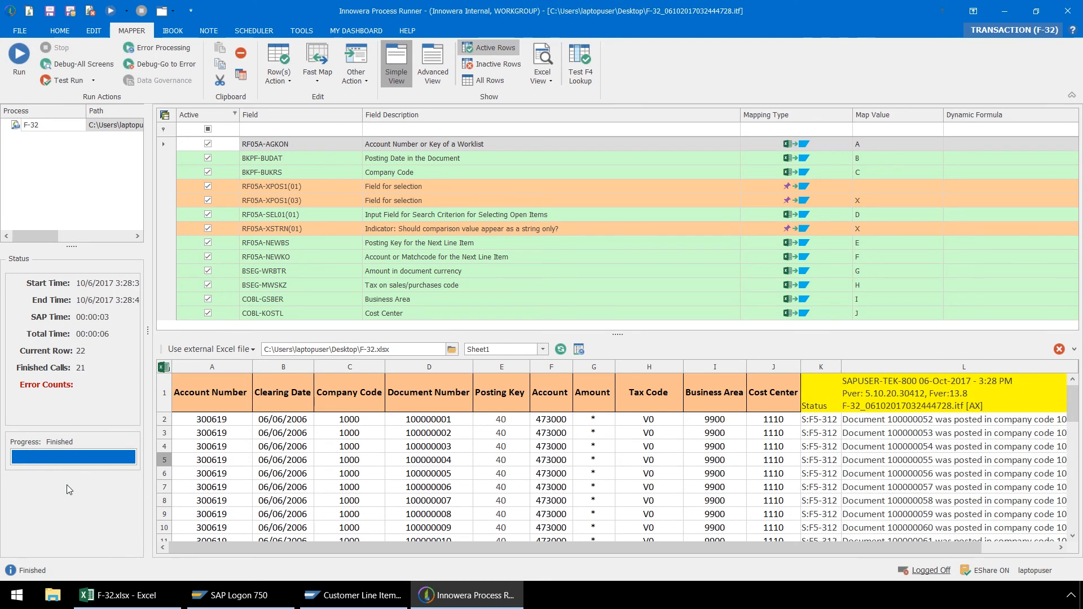
mouse_move(362, 518)
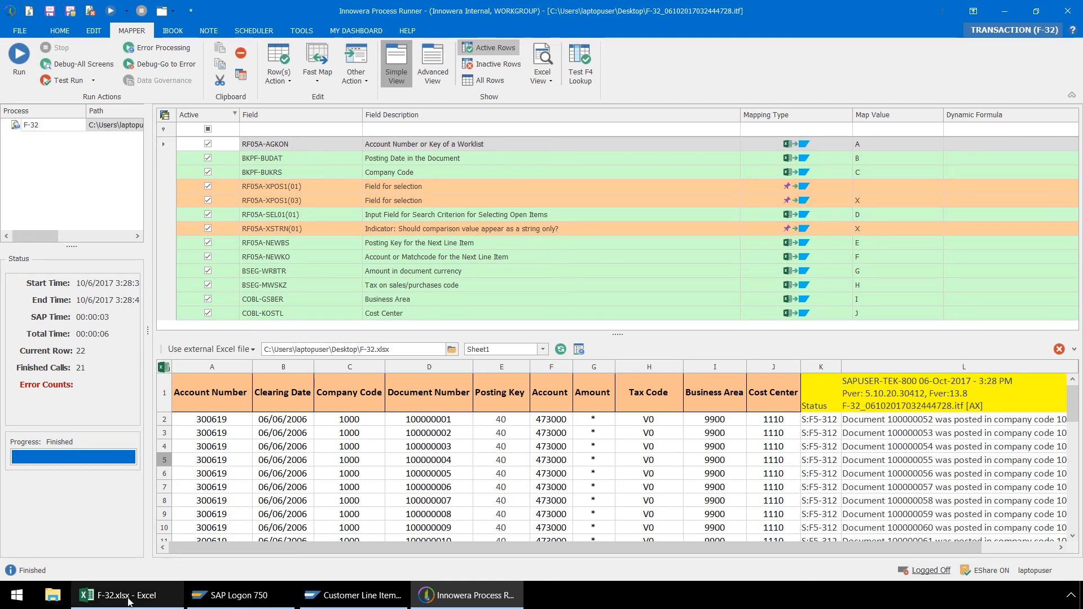
Bring the F-32.xlsx workbook in Excel to the front after the 21-call run finishes.
click(125, 595)
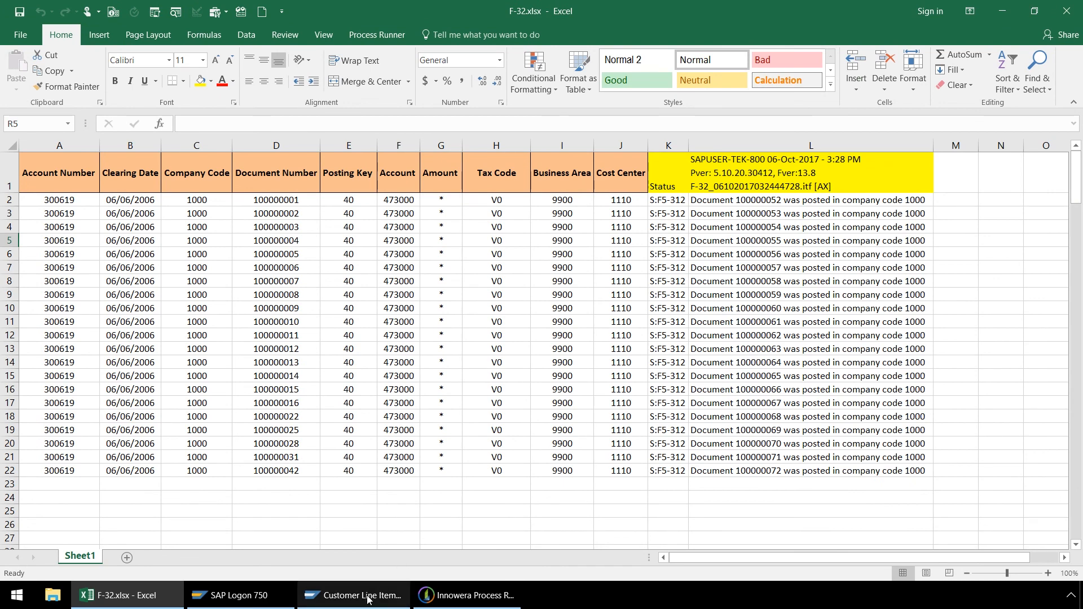
Bring the SAP Customer Line Item Display window for customer 300619 to the front.
click(352, 594)
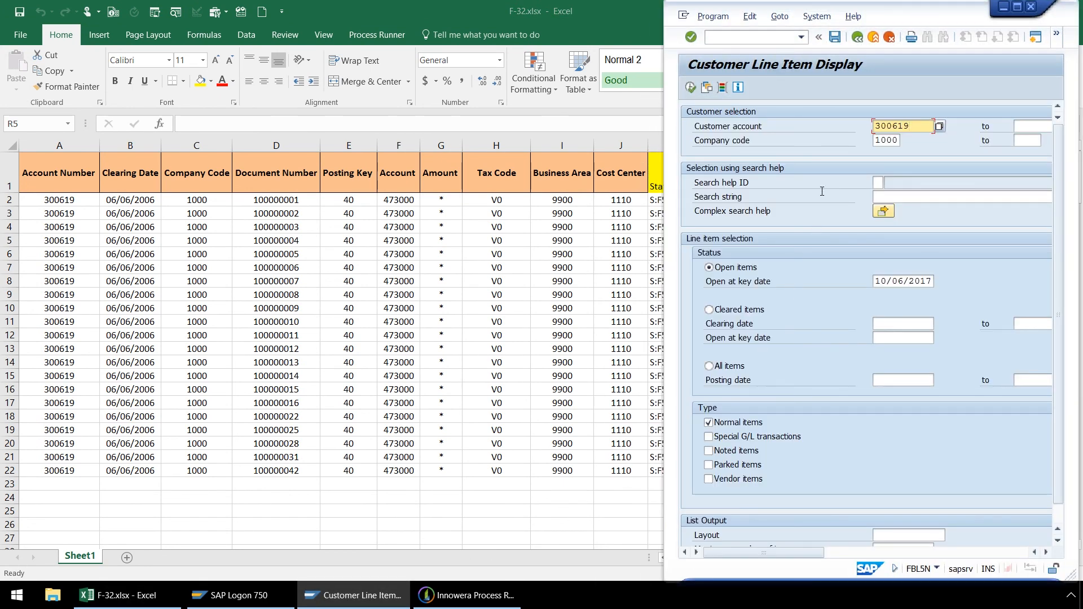